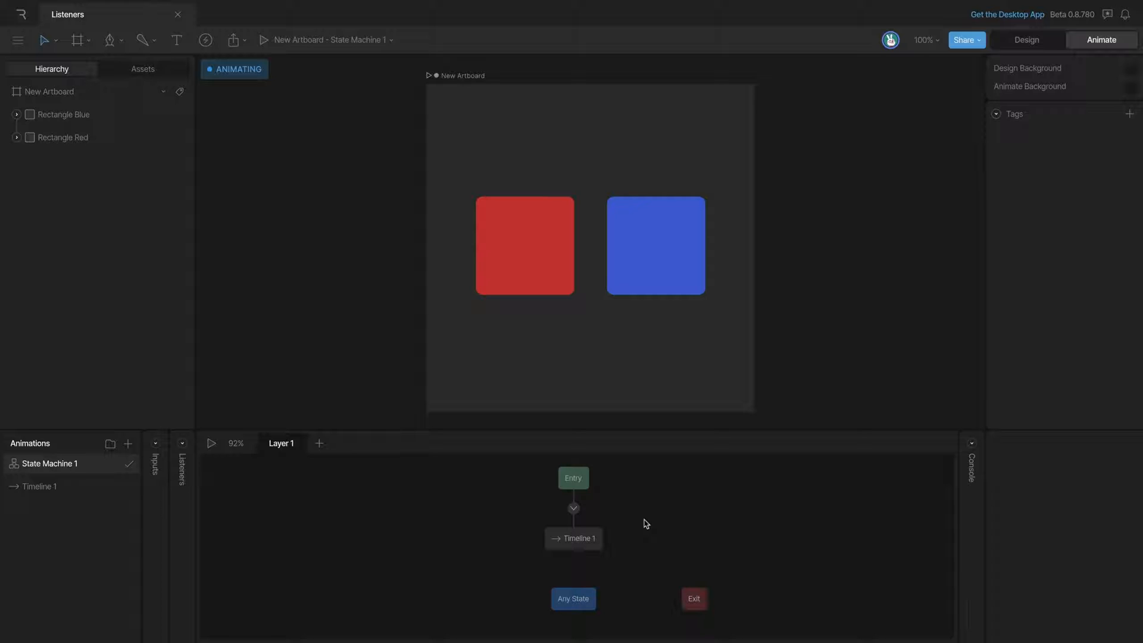
mouse_move(258, 518)
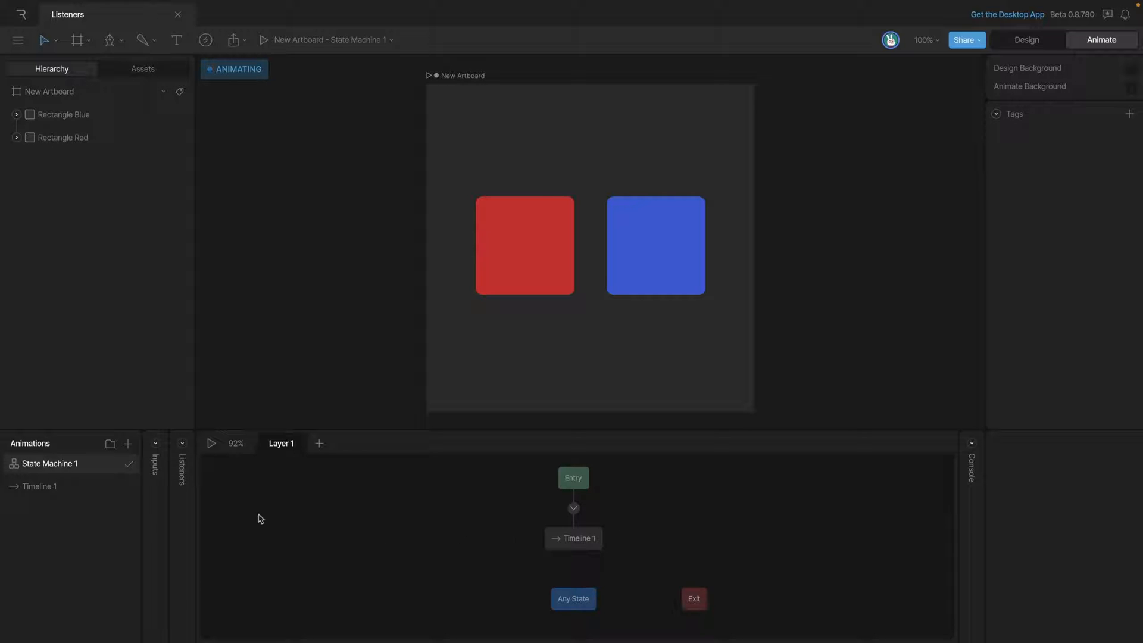
Expand the Listeners list beside the state machine graph and select Rectangle Blue
left_click(182, 463)
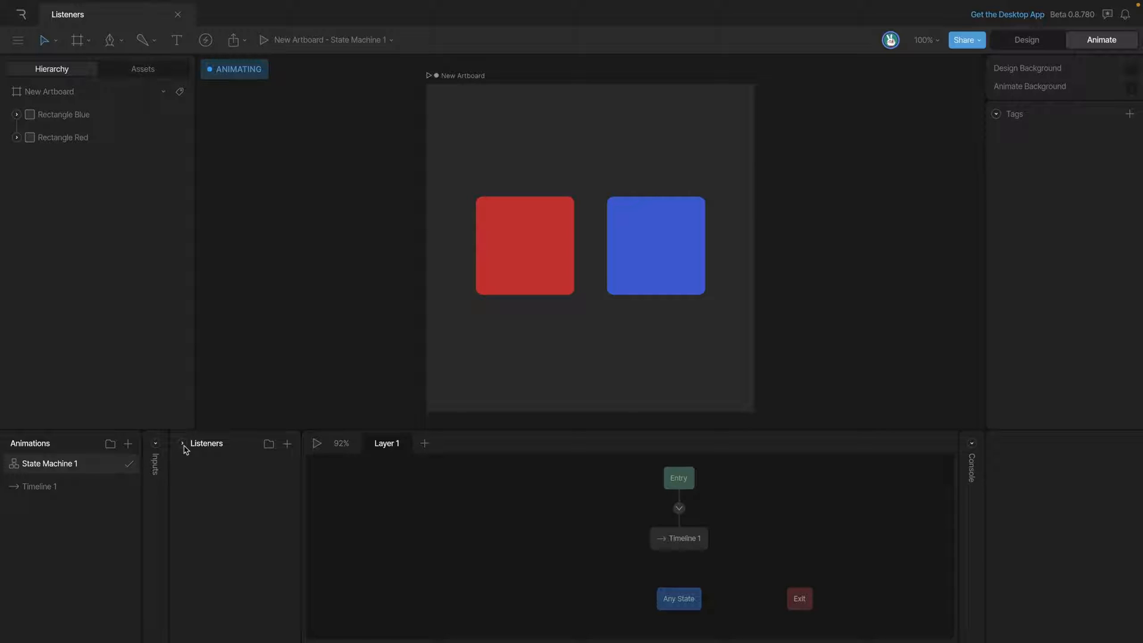
left_click(524, 246)
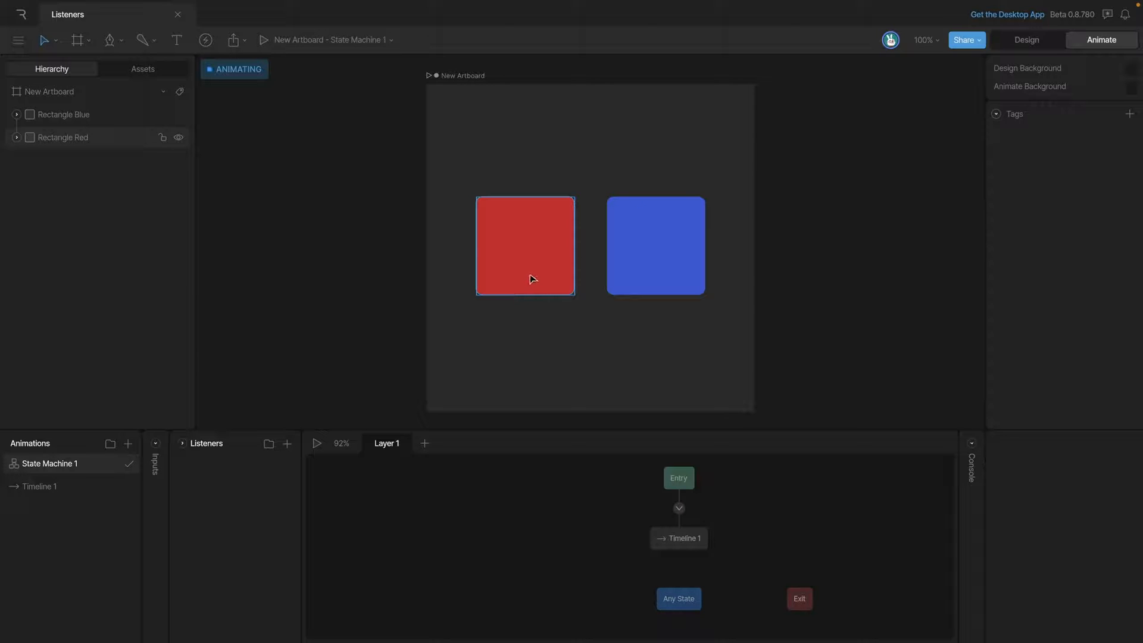
left_click(654, 246)
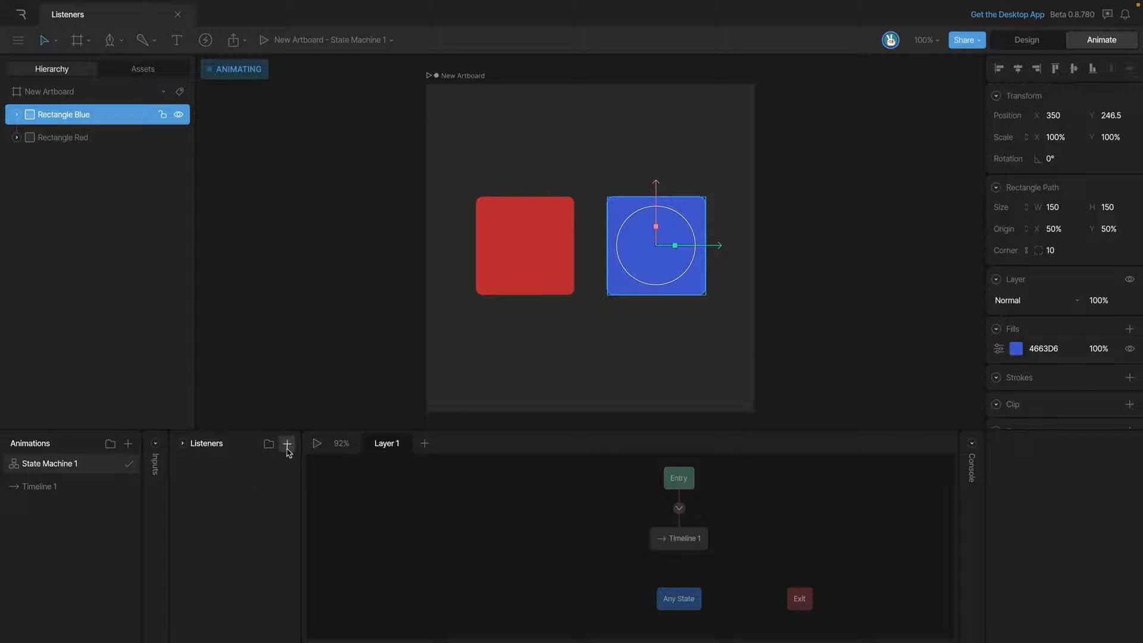
Add Listener 1 to the state machine from the Listeners panel
left_click(286, 443)
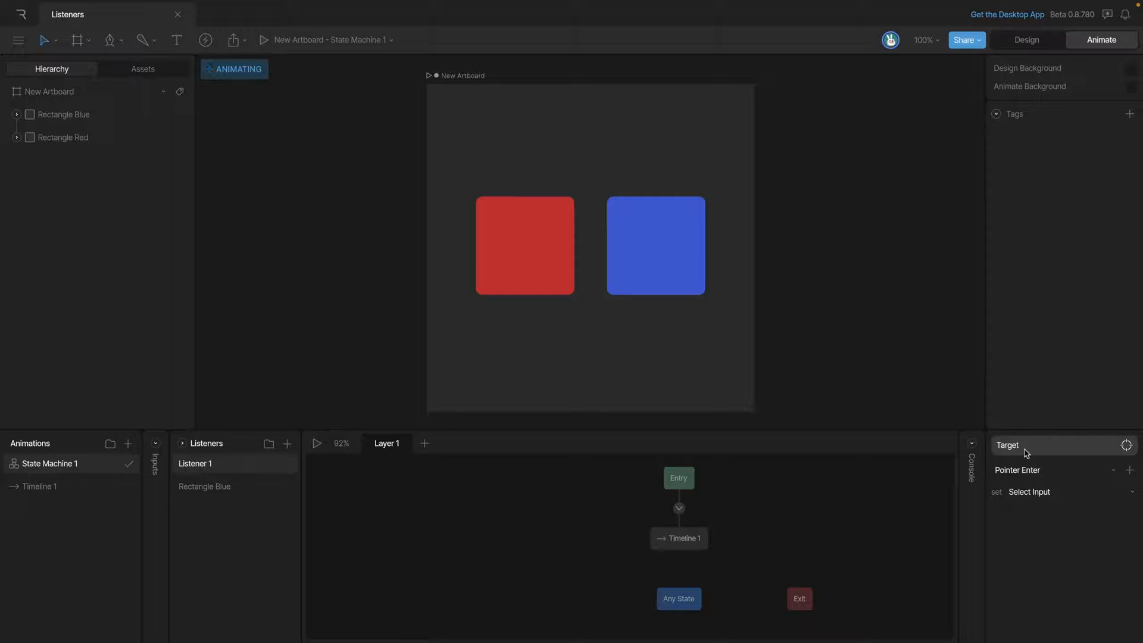
Set Listener 1's target to Rectangle Red by picking it on the canvas
left_click(1127, 445)
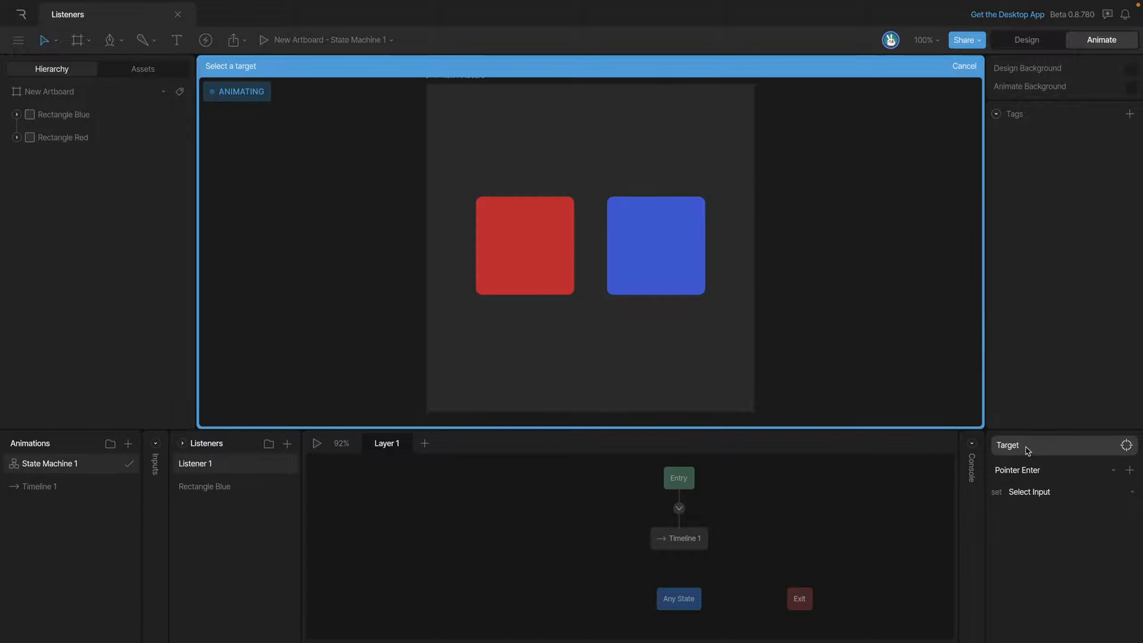
left_click(524, 246)
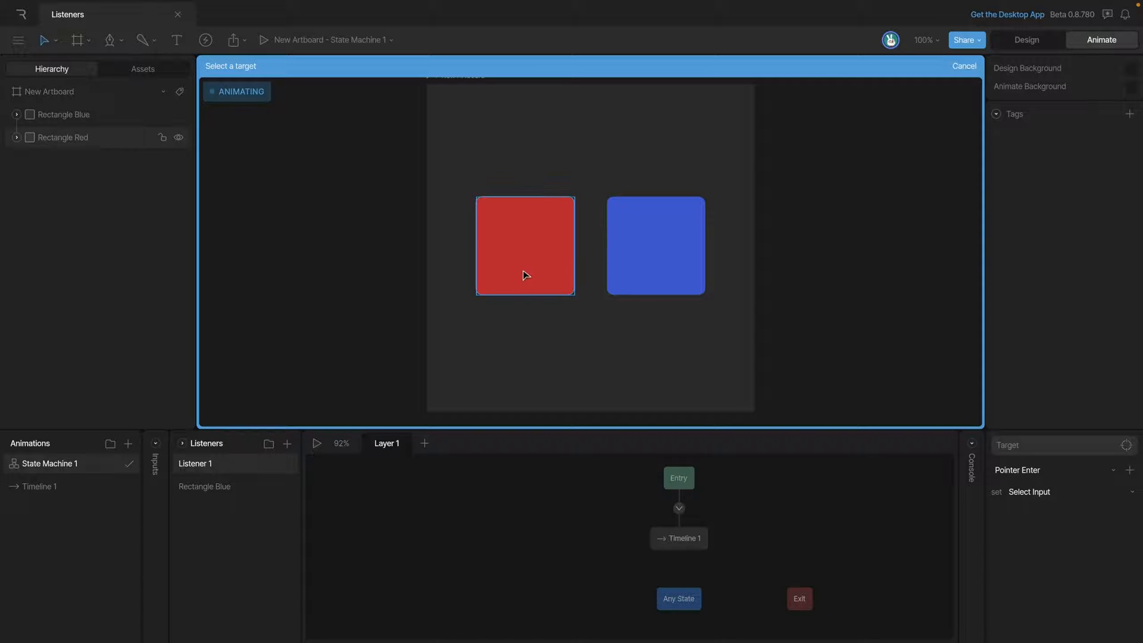
left_click(524, 246)
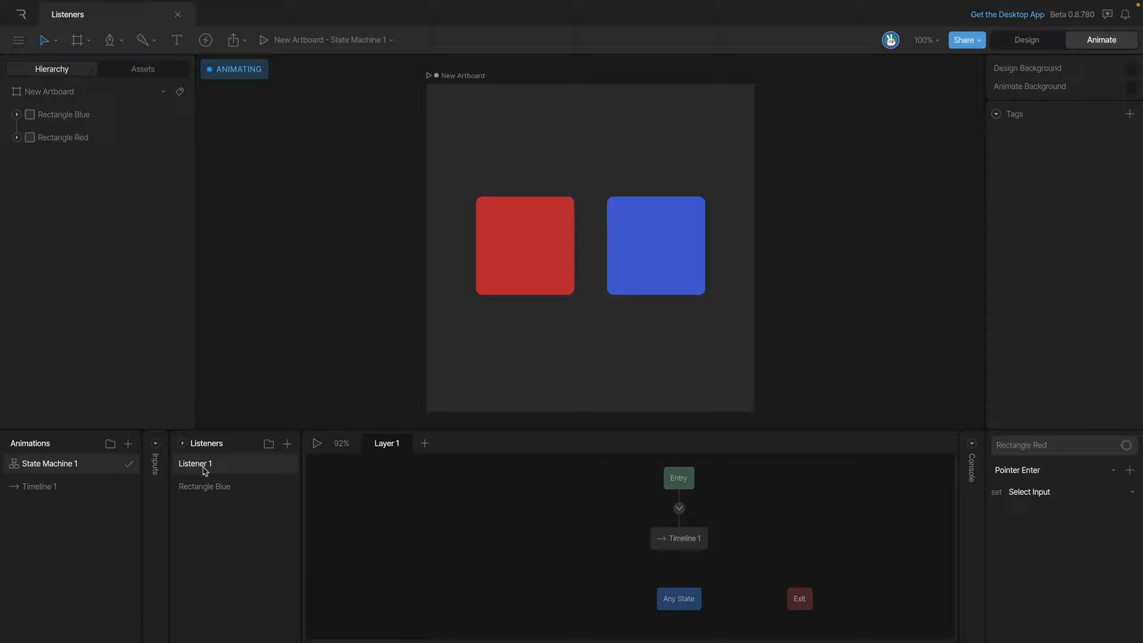
Delete Listener 1 and the Rectangle Blue listener
right_click(196, 464)
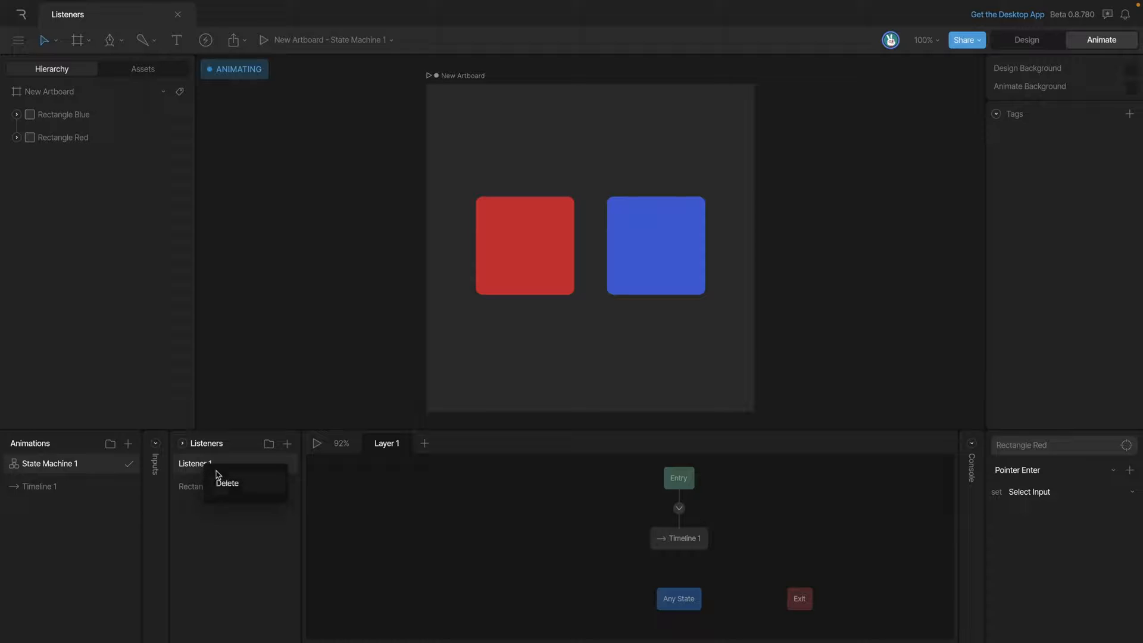
left_click(227, 483)
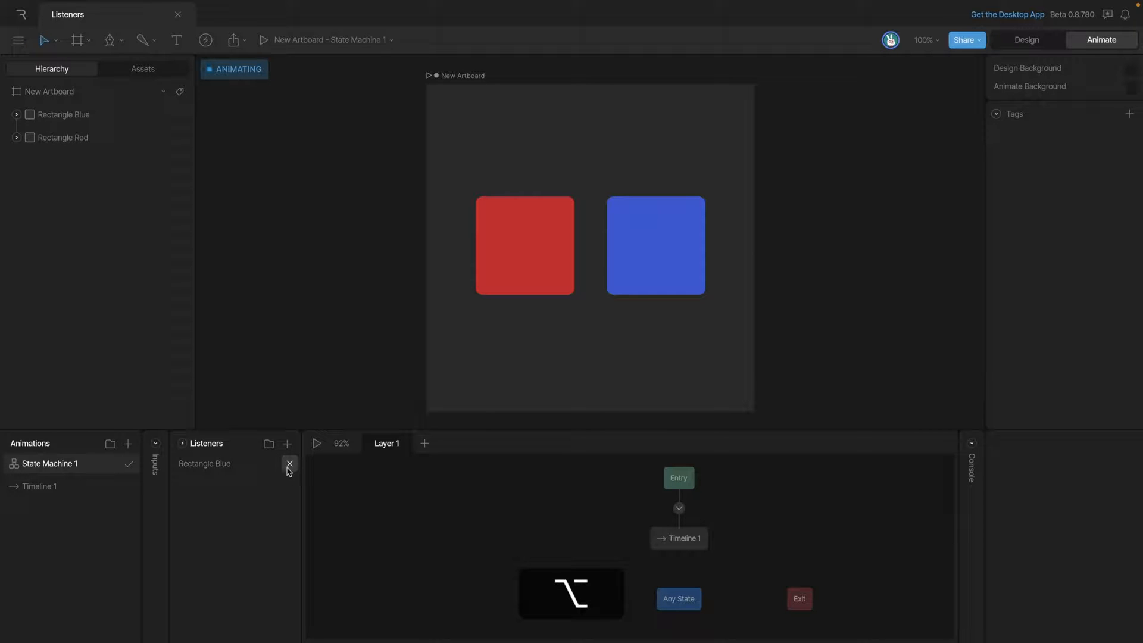
left_click(289, 465)
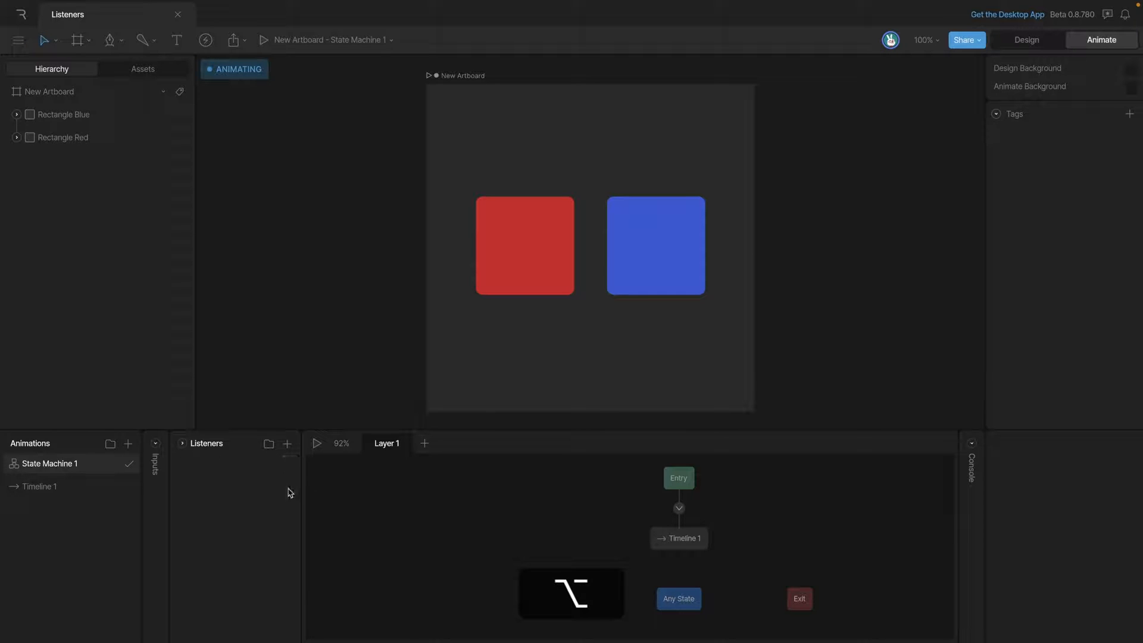
mouse_move(549, 509)
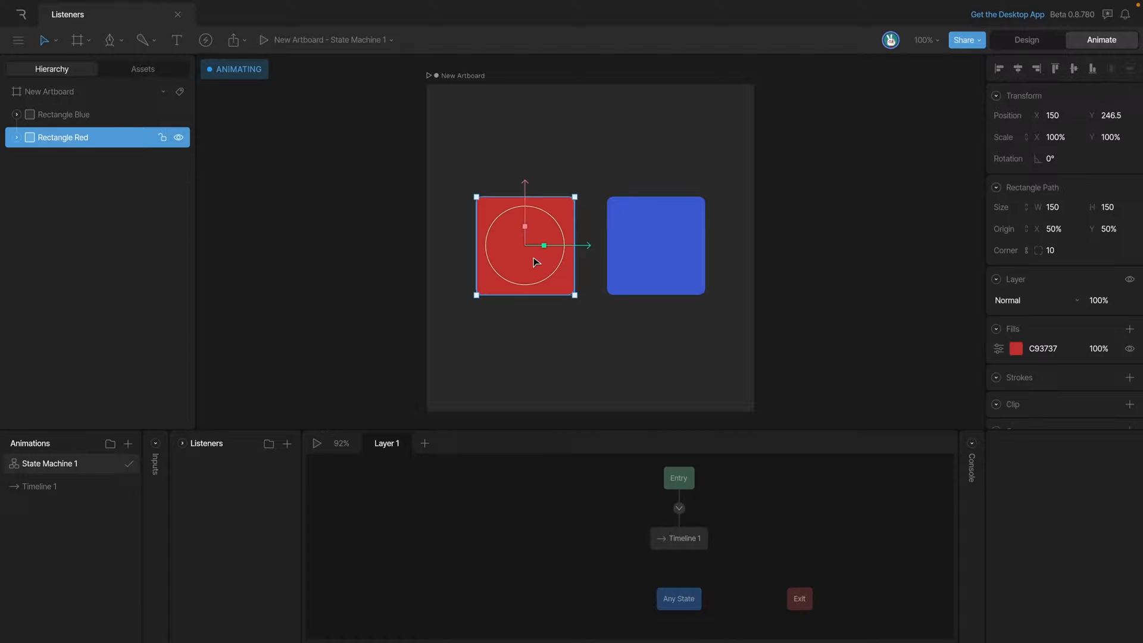
Add a new listener on Rectangle Red with a Pointer Enter event
left_click(287, 444)
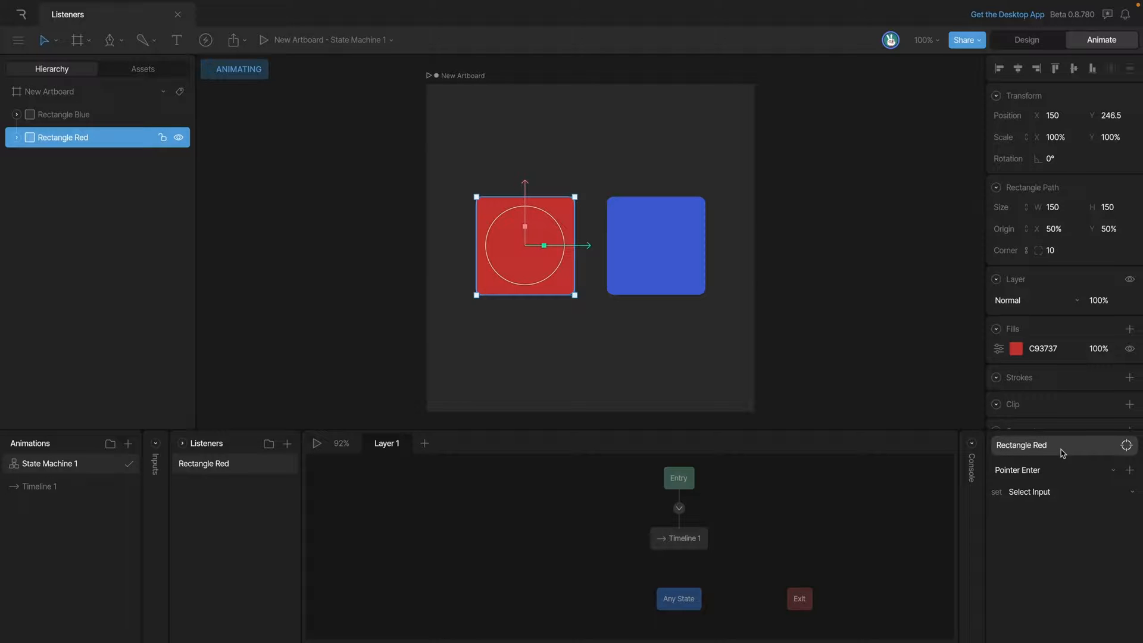
left_click(1050, 470)
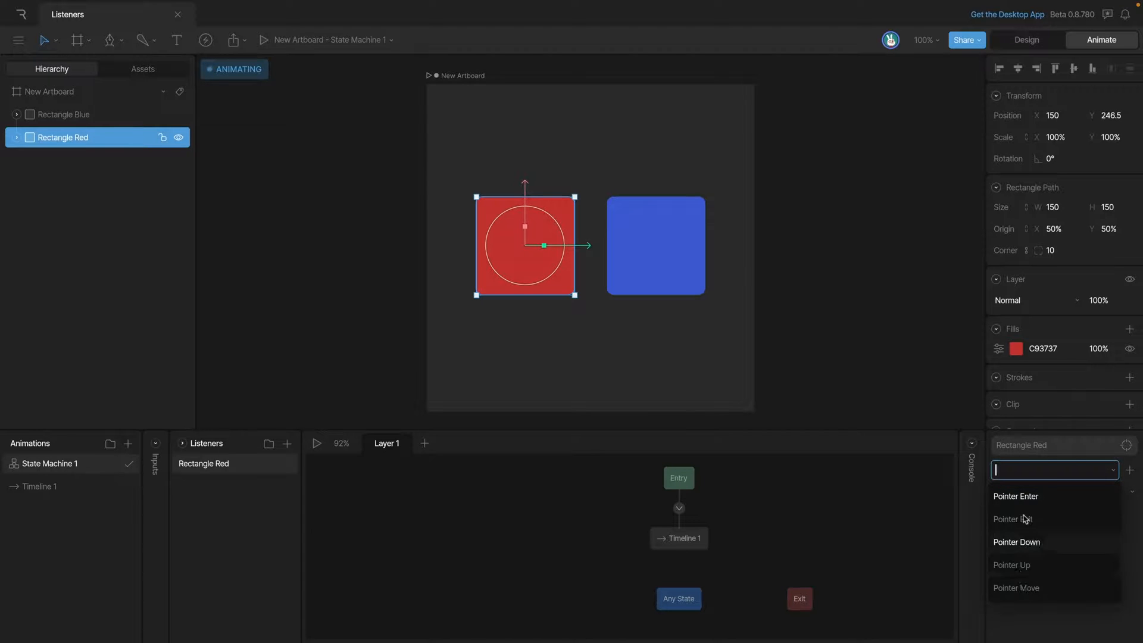
mouse_move(1038, 504)
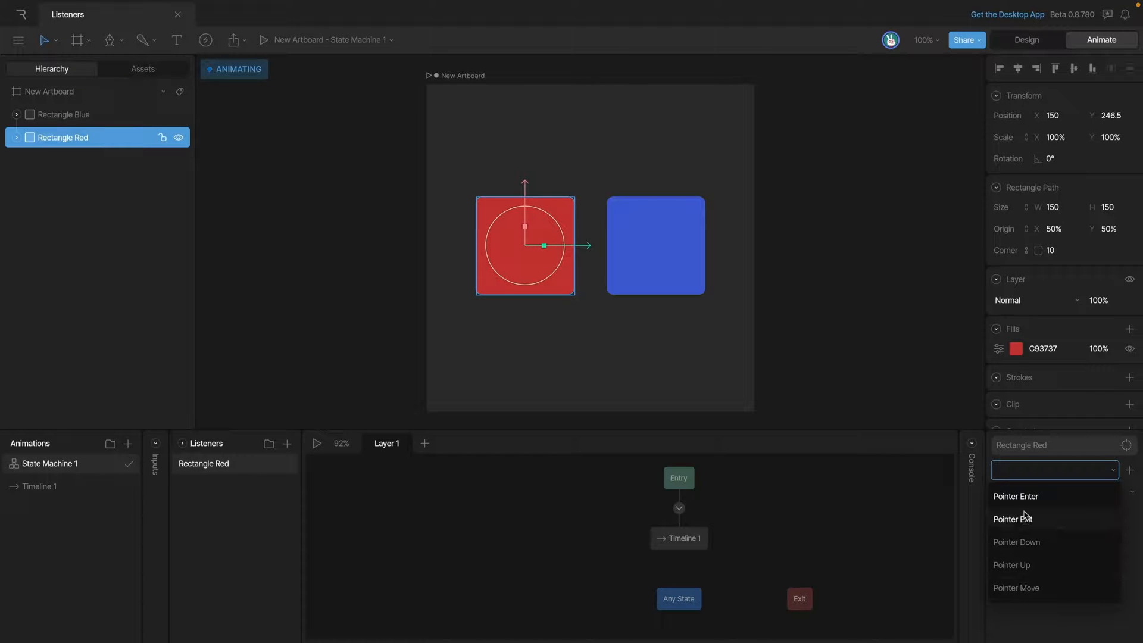
left_click(1017, 496)
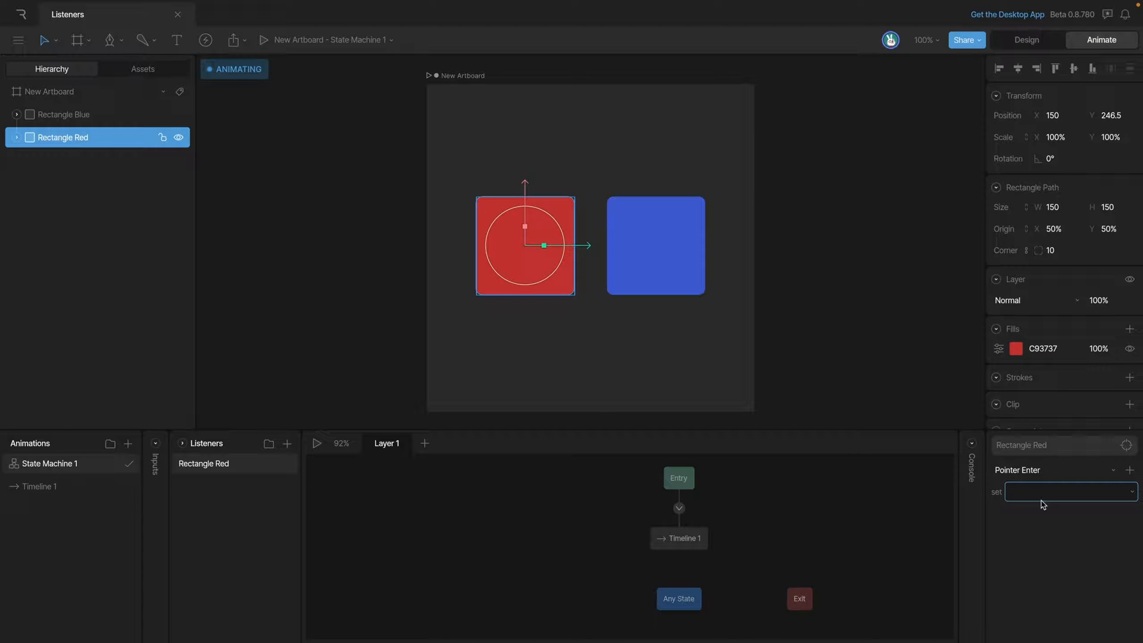
mouse_move(1091, 520)
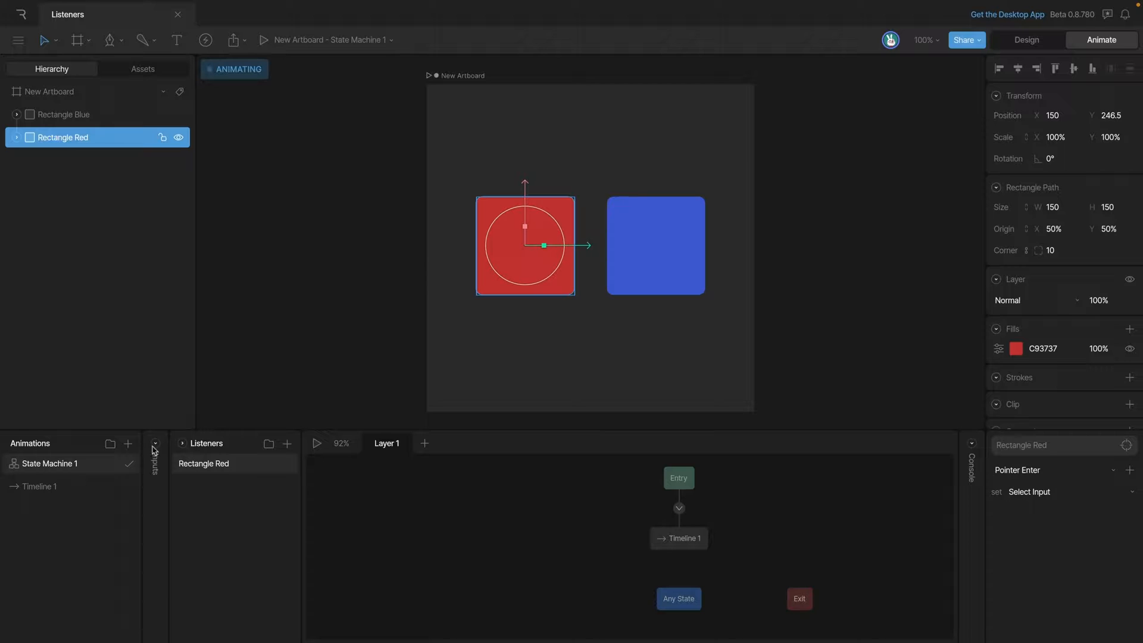
Add Trigger 1, Boolean 1 and Number 1 inputs; the red listener sets Boolean 1 true
left_click(155, 447)
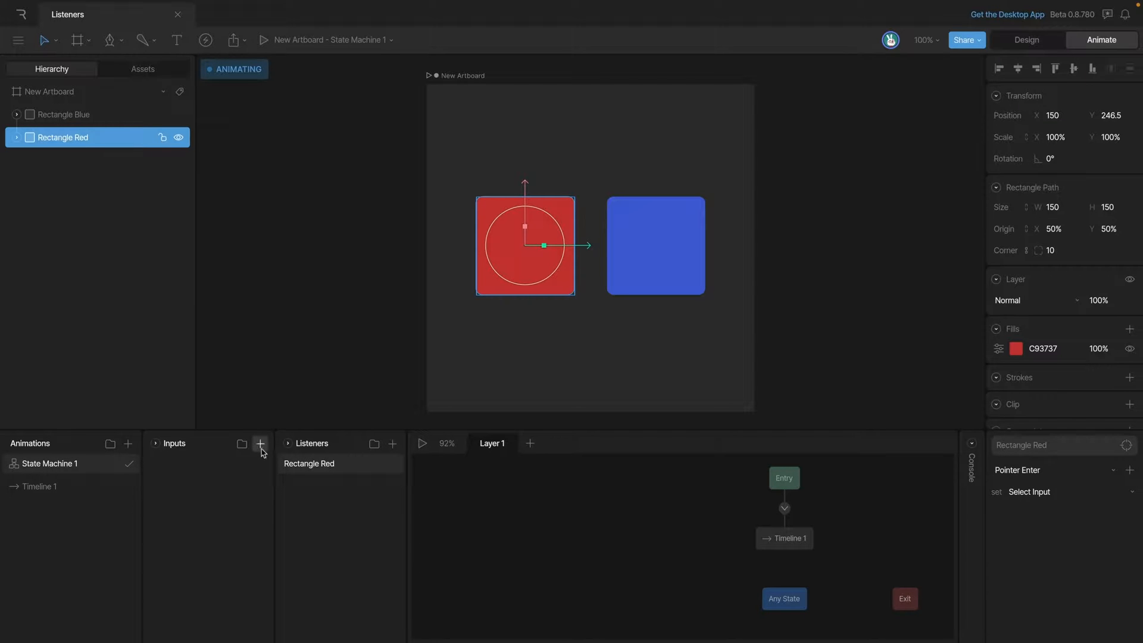
left_click(259, 443)
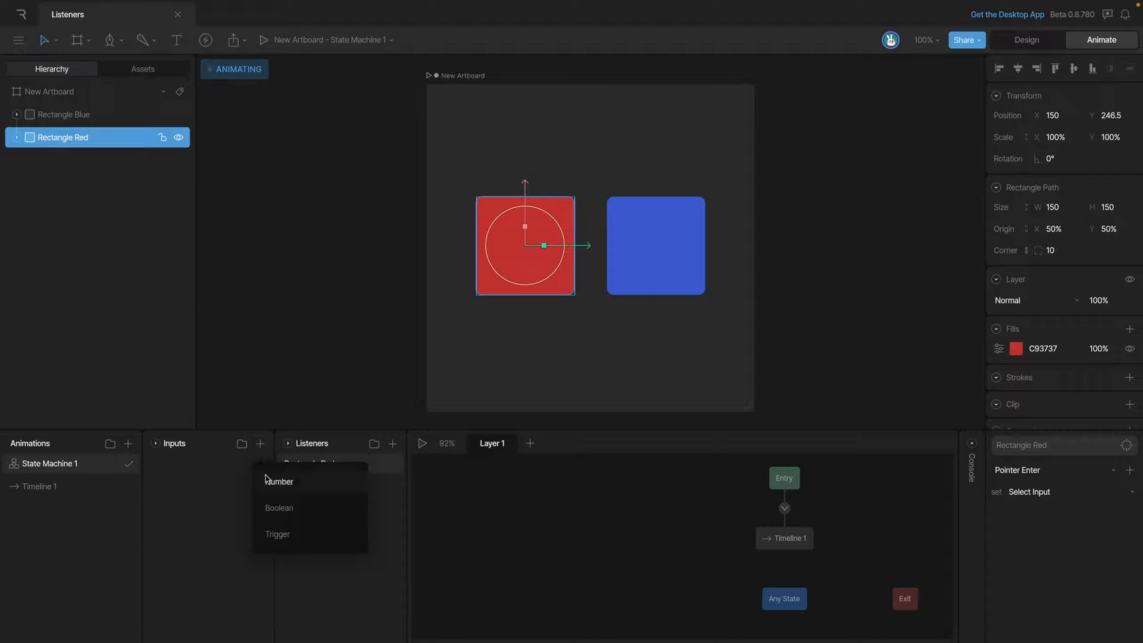
left_click(279, 482)
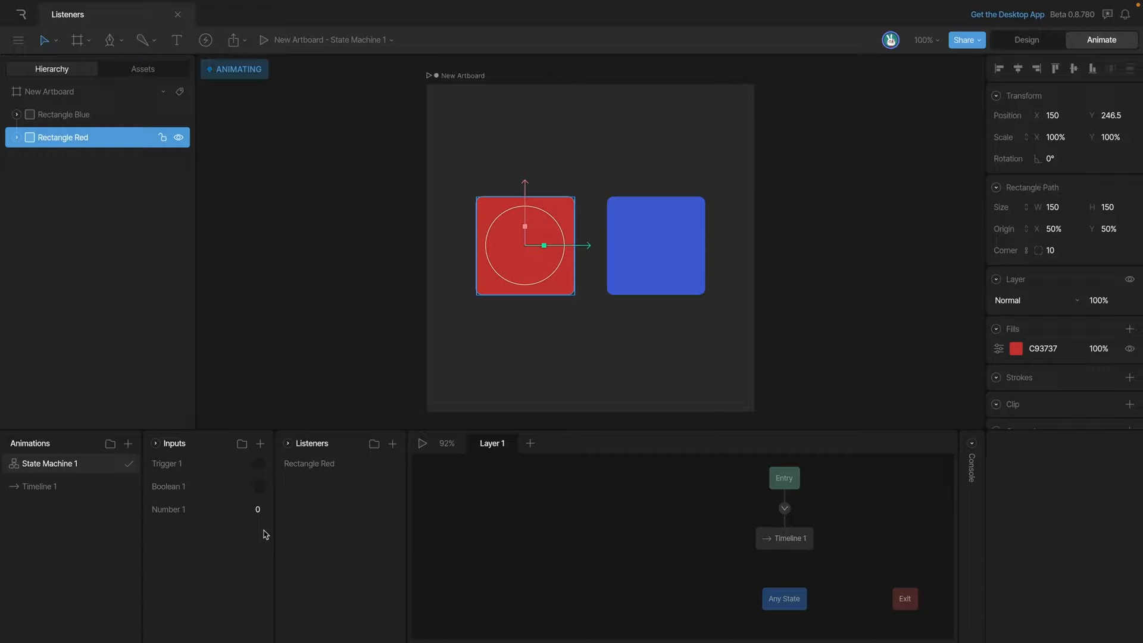
left_click(309, 464)
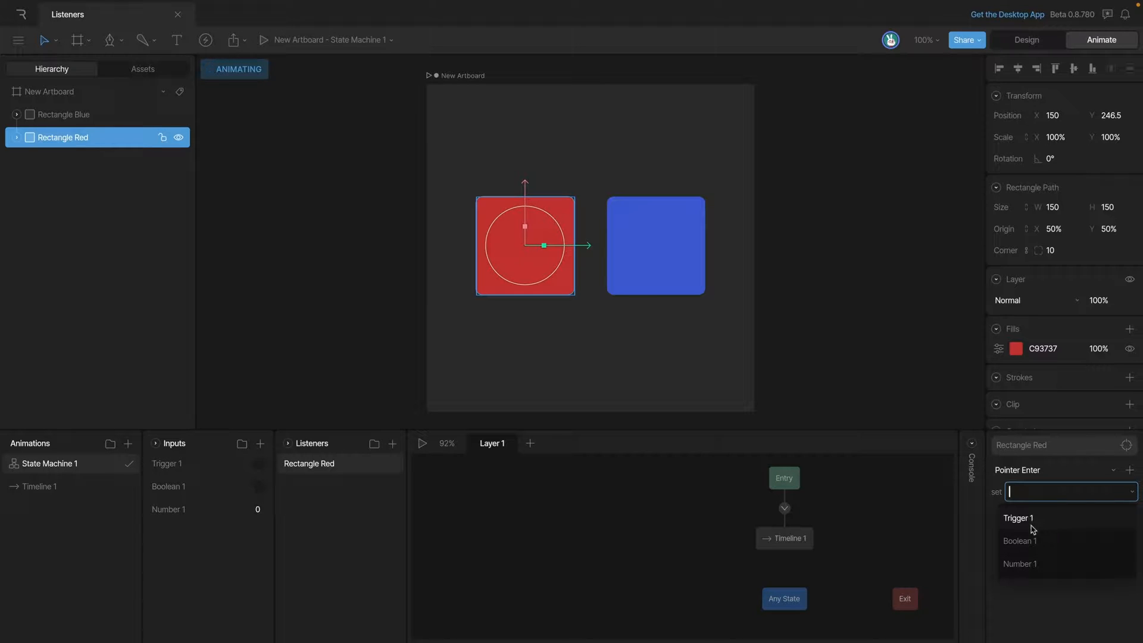
left_click(1020, 541)
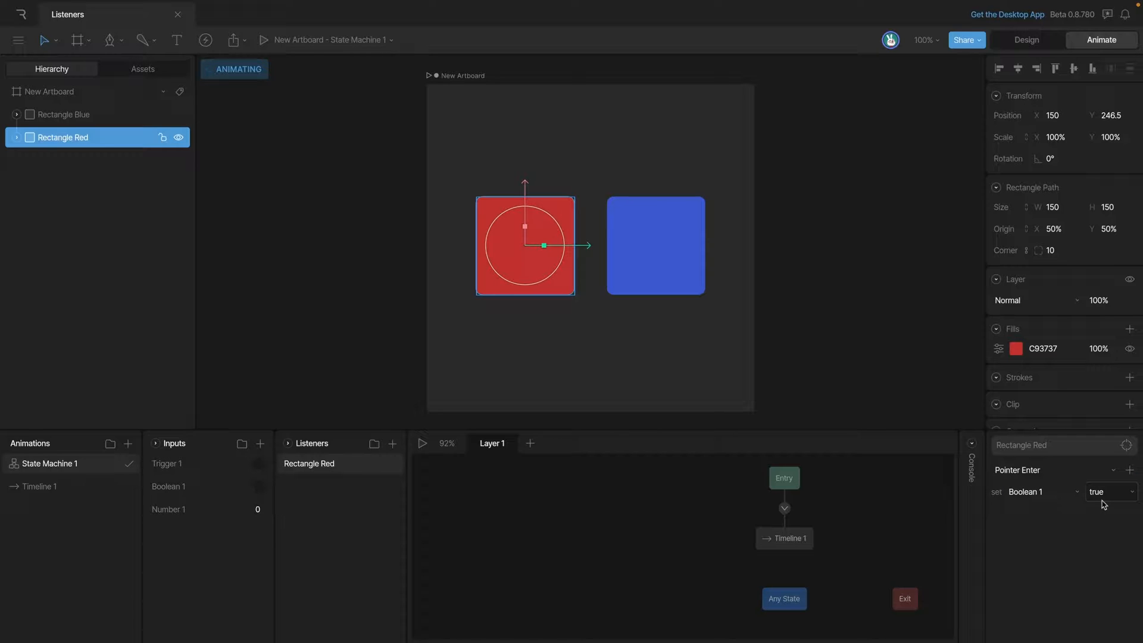
left_click(421, 443)
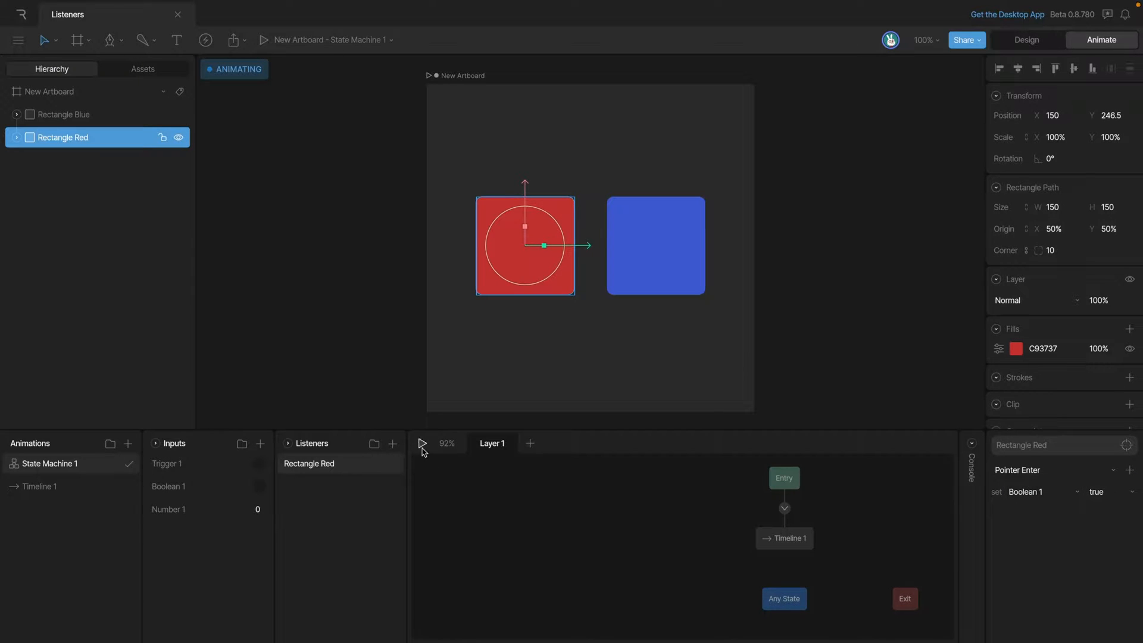
Play the state machine, hover Rectangle Red to see Boolean 1 turn true, then stop
left_click(423, 443)
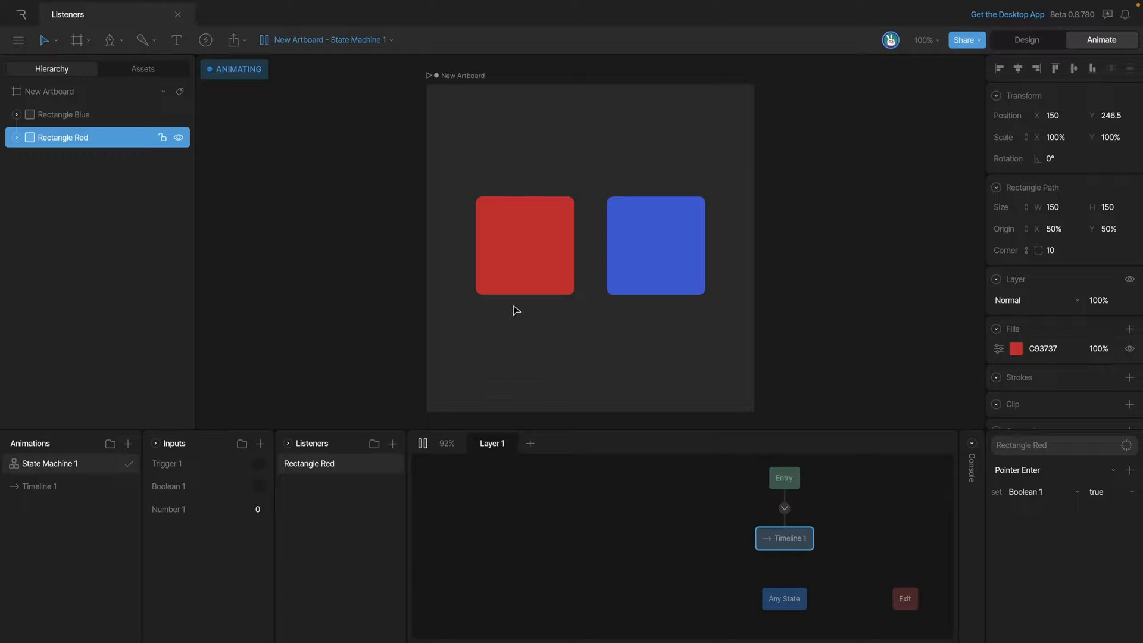
left_click(260, 487)
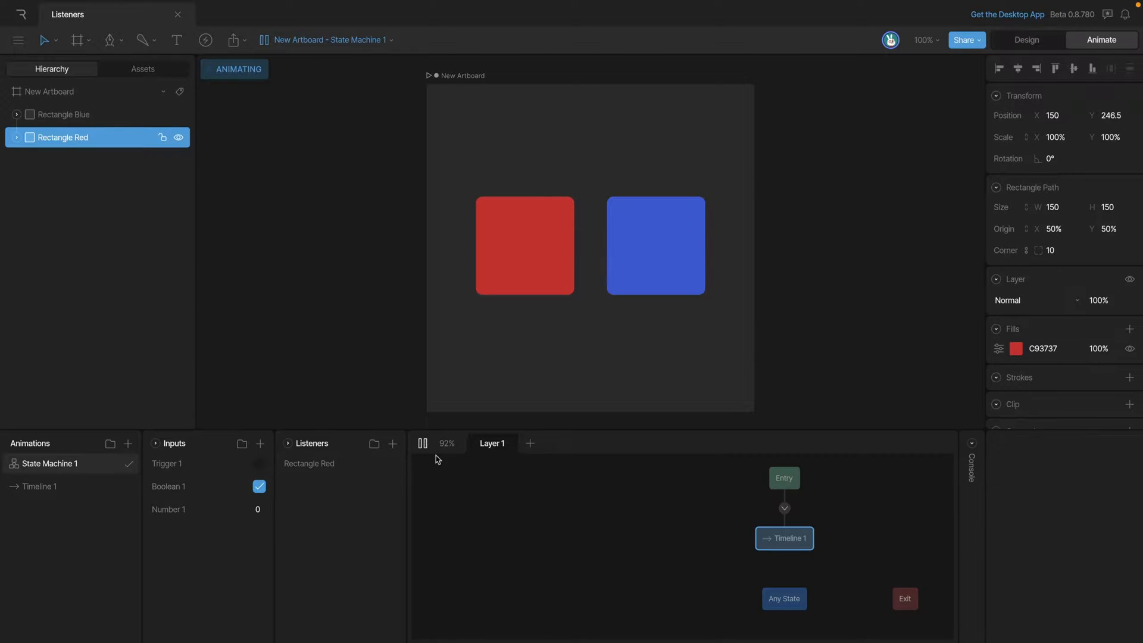
left_click(423, 443)
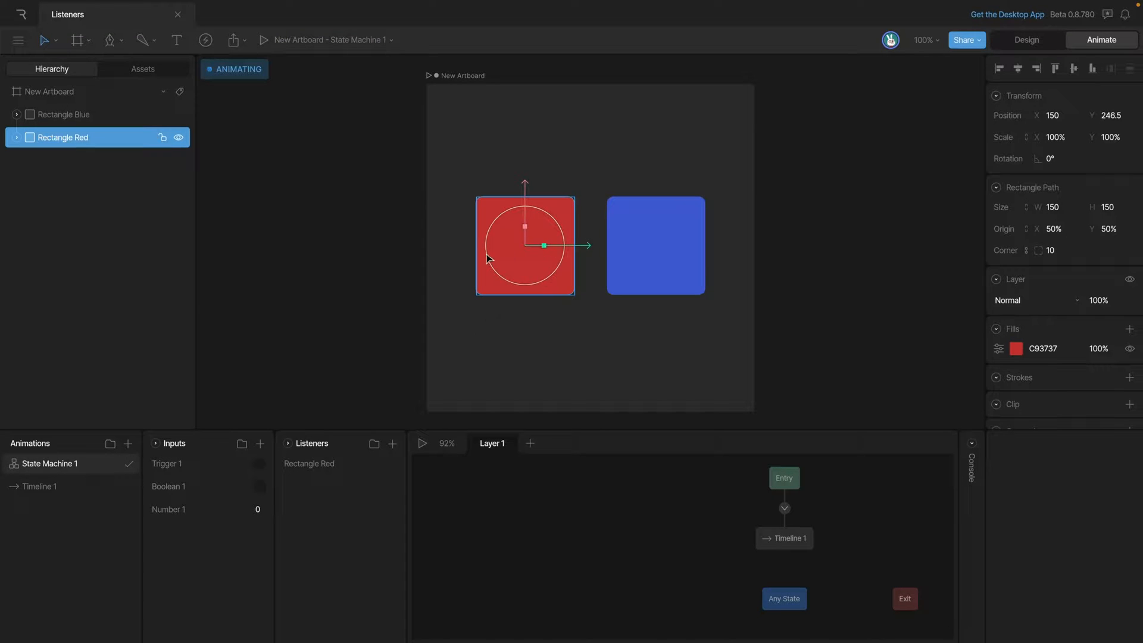
mouse_move(509, 349)
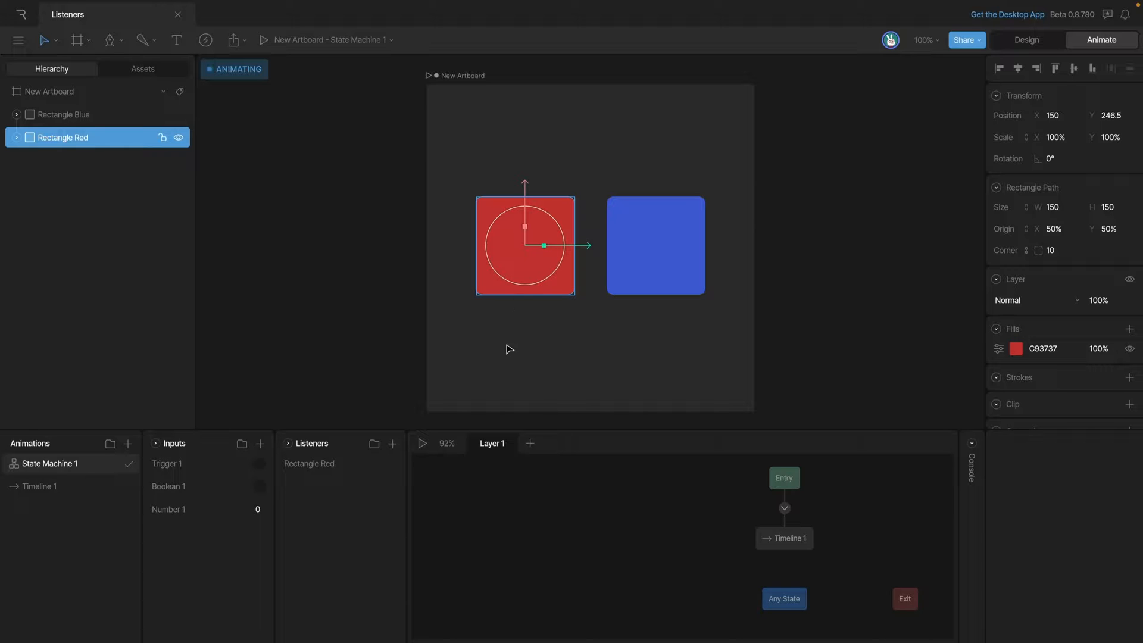
Add a Rectangle Red listener on Pointer Exit that sets Boolean 1 to false
left_click(525, 246)
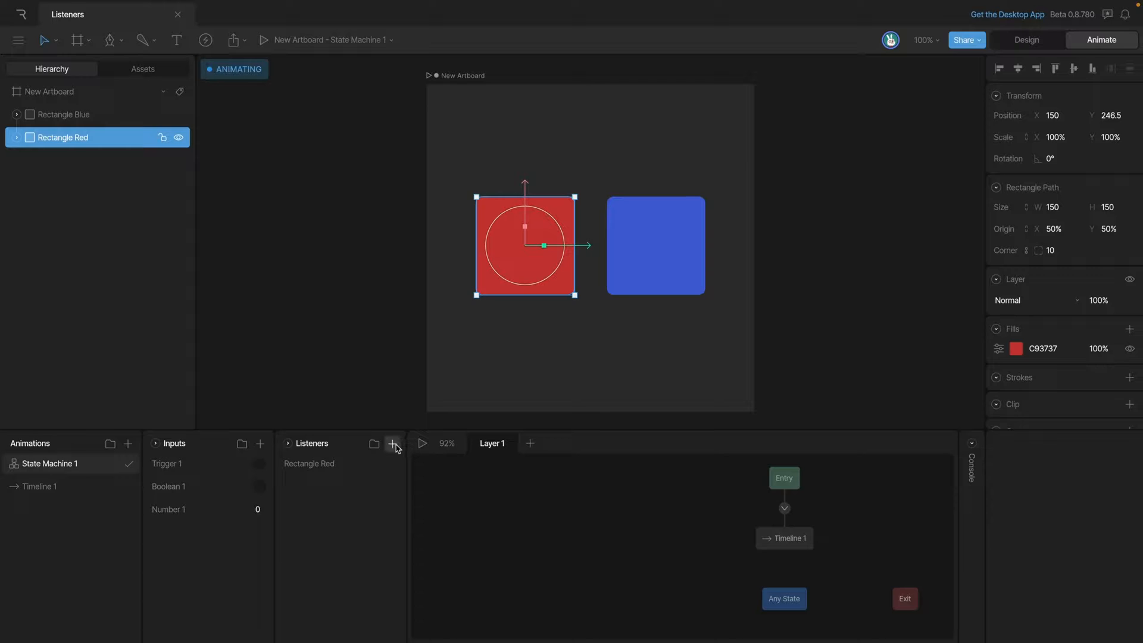
left_click(392, 444)
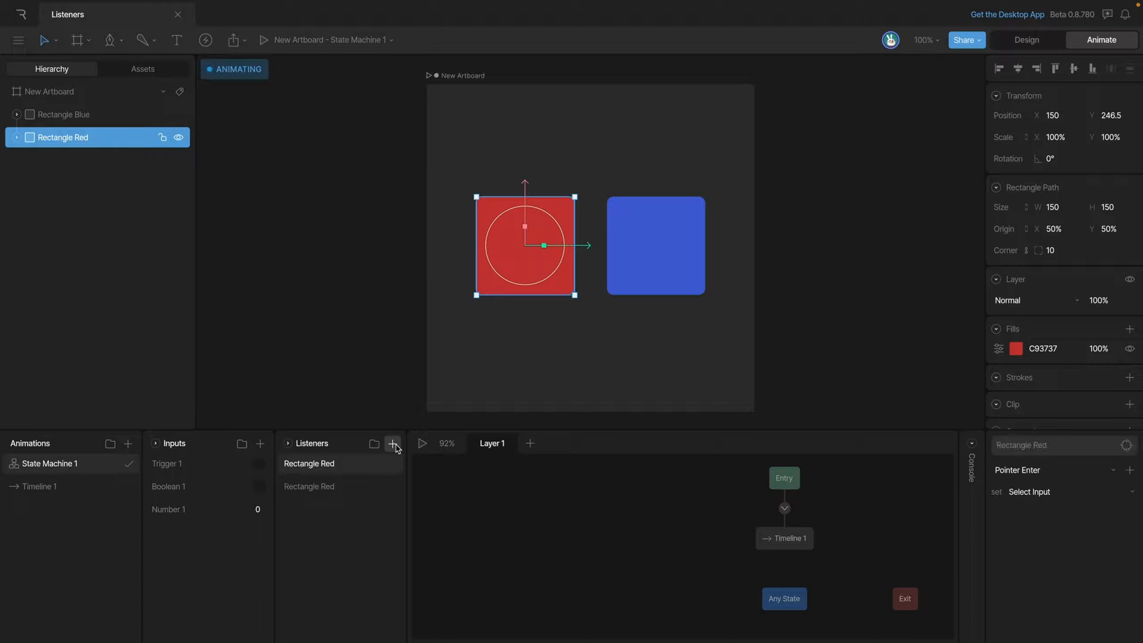
left_click(393, 443)
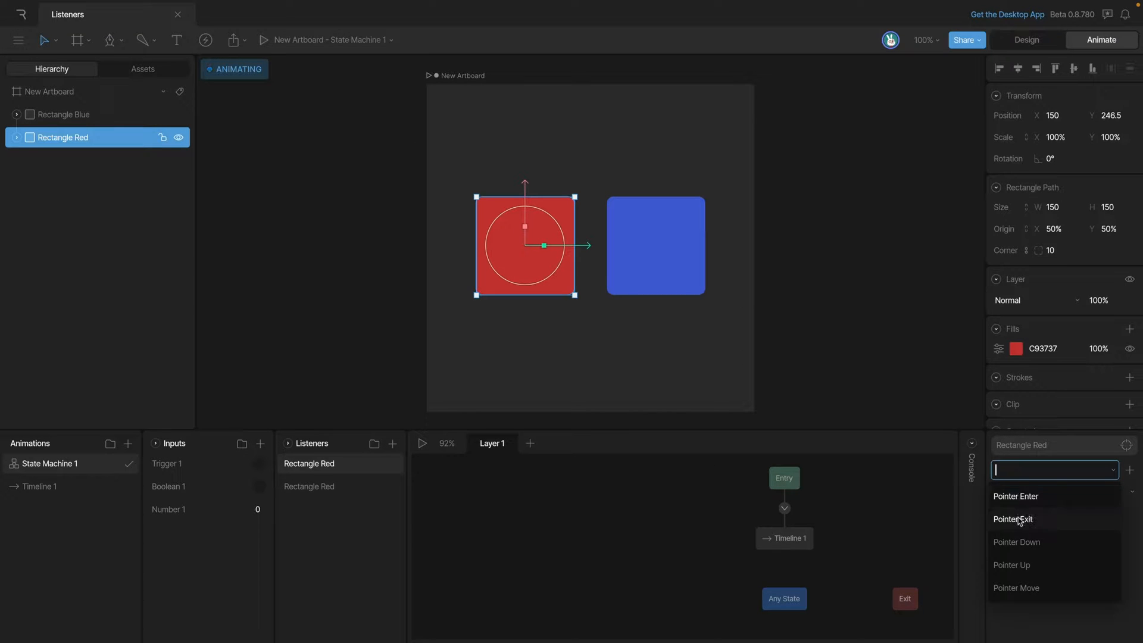
left_click(1013, 518)
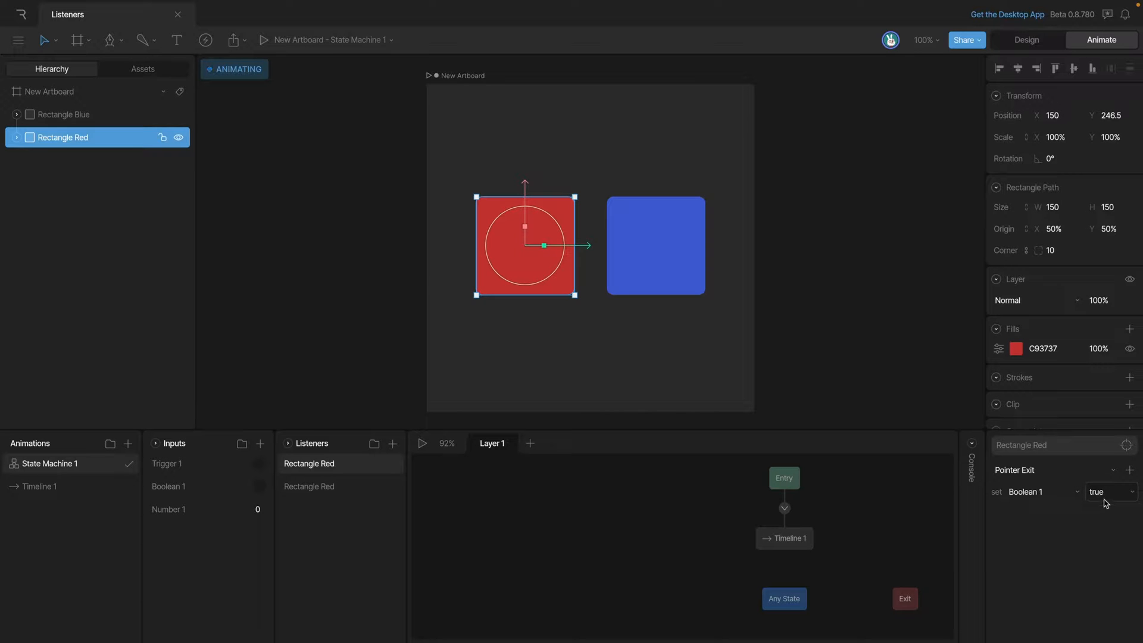
left_click(1111, 491)
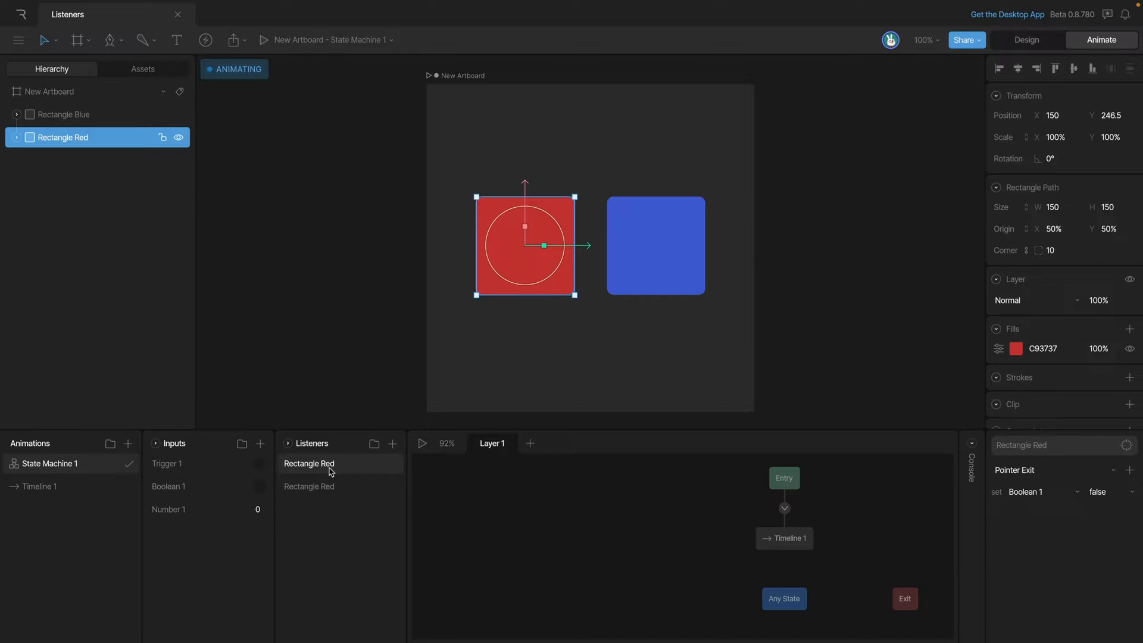
Rename the listeners 'Rectangle Red Exit' and 'Rectangle Red Enter', then inspect each
type("Exit")
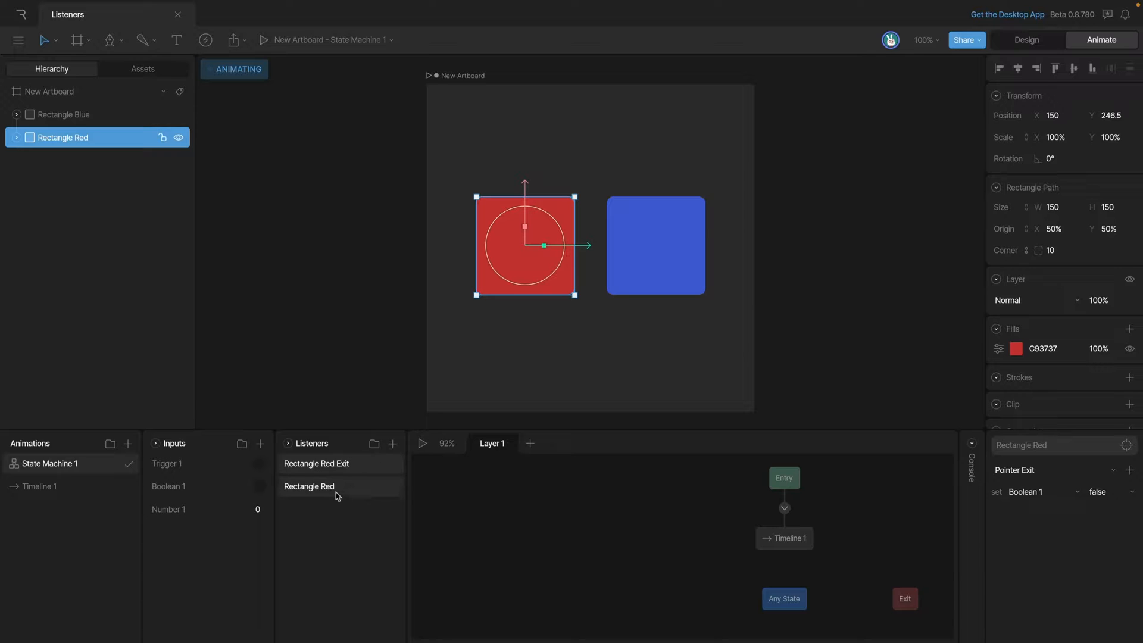
left_click(308, 487)
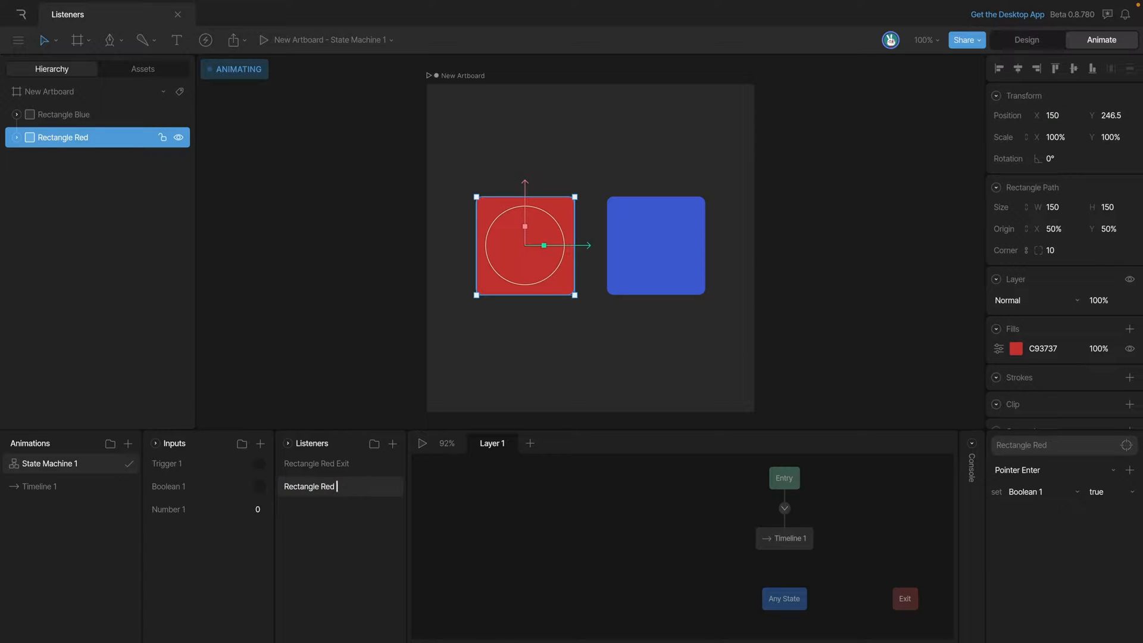
type("Enter")
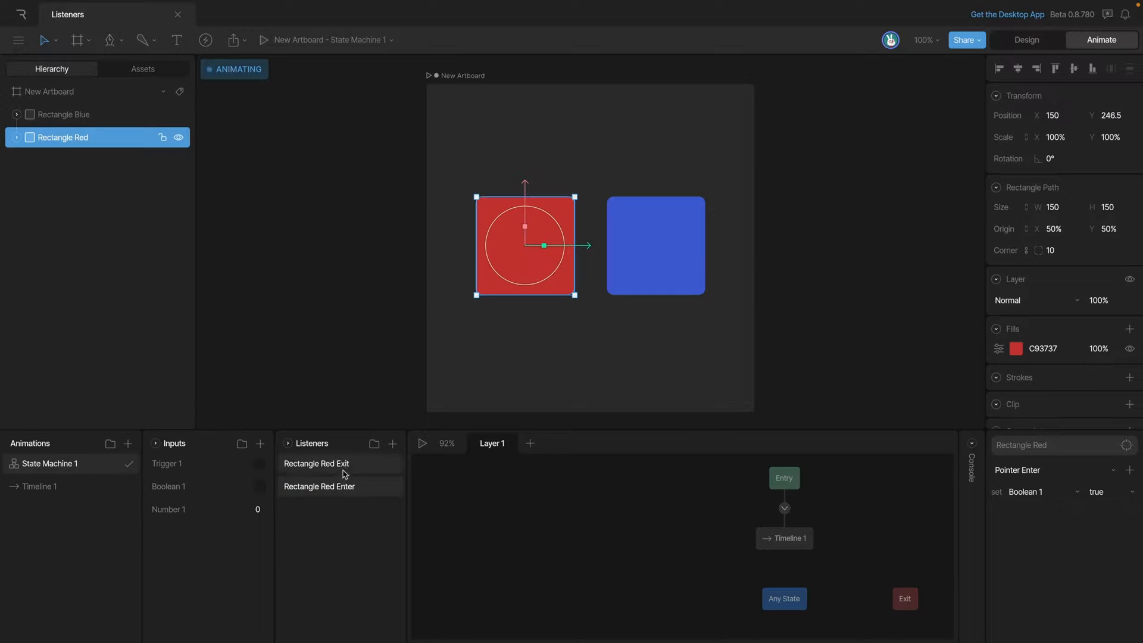
left_click(319, 487)
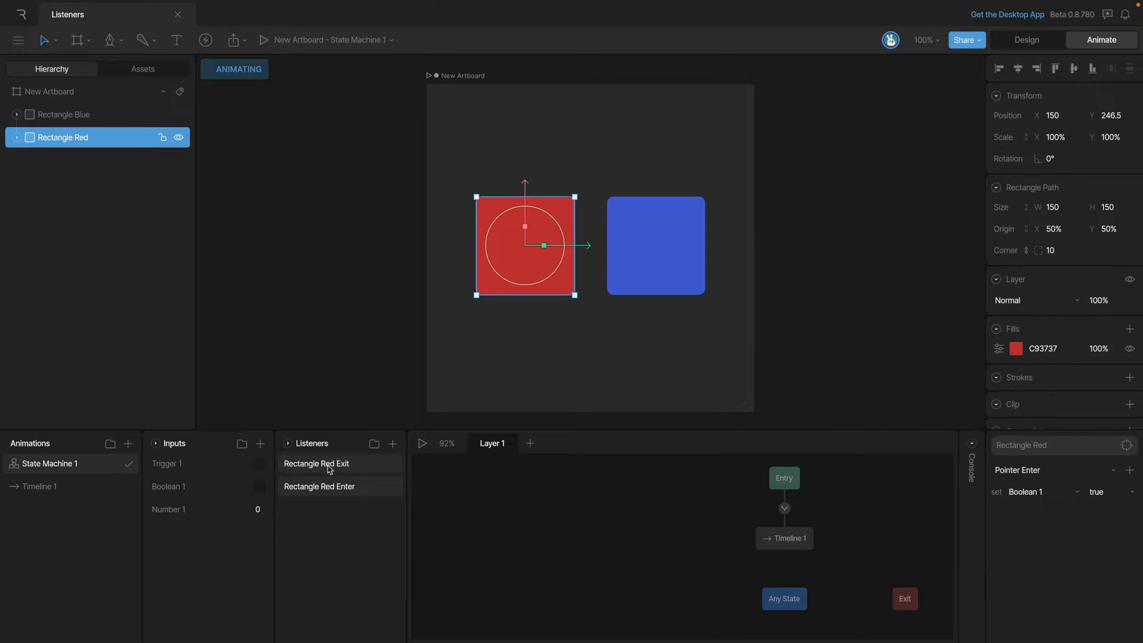
left_click(317, 463)
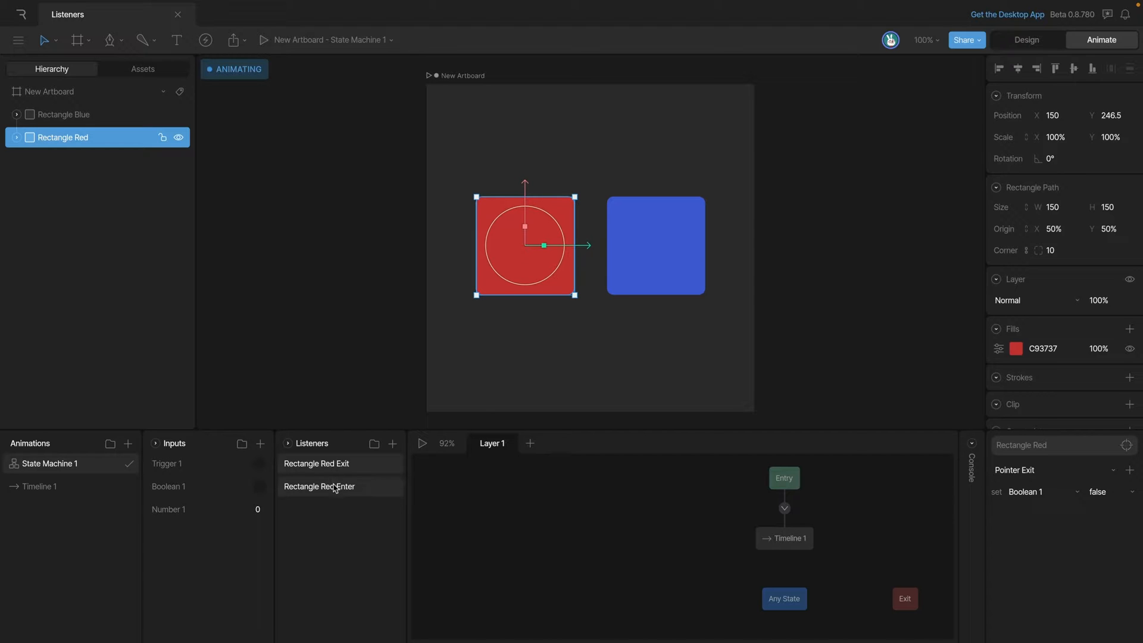
left_click(320, 487)
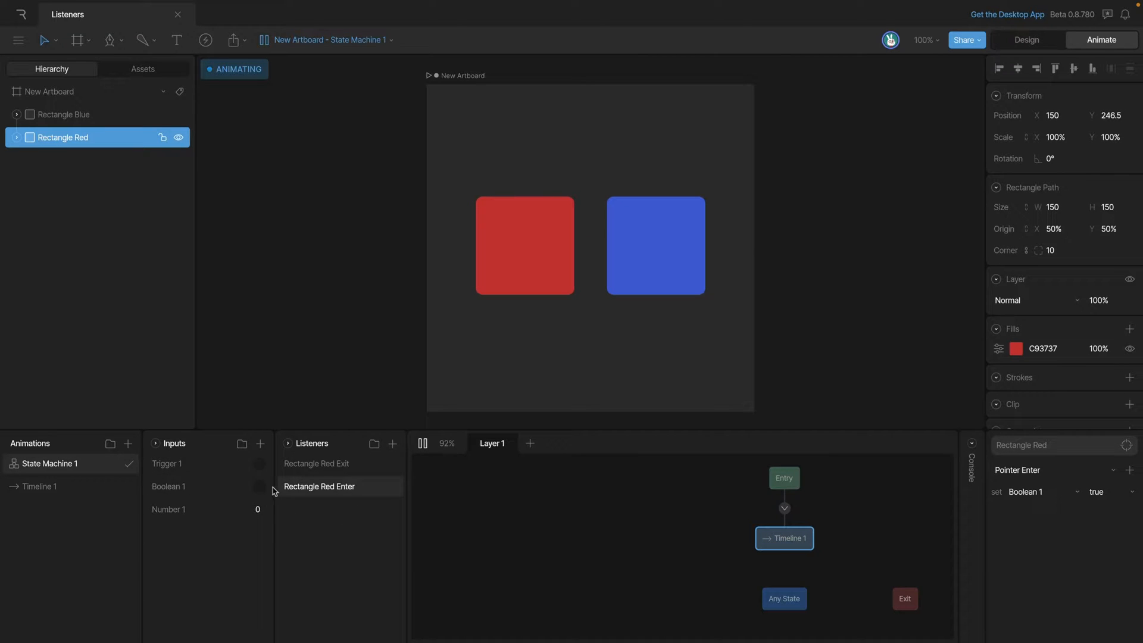
mouse_move(526, 326)
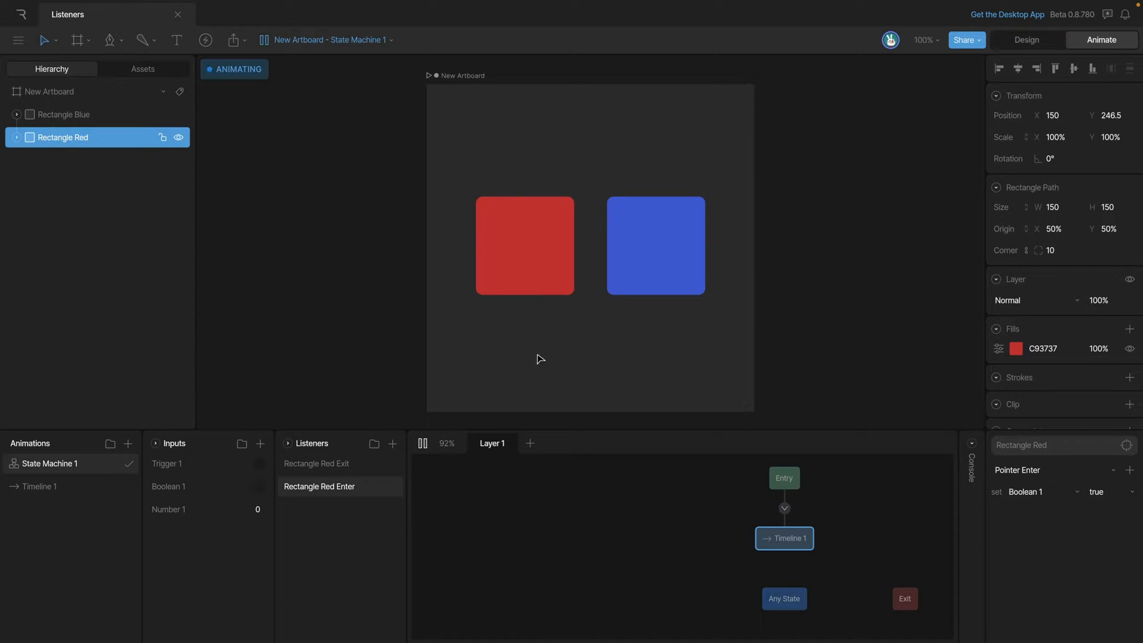
mouse_move(522, 322)
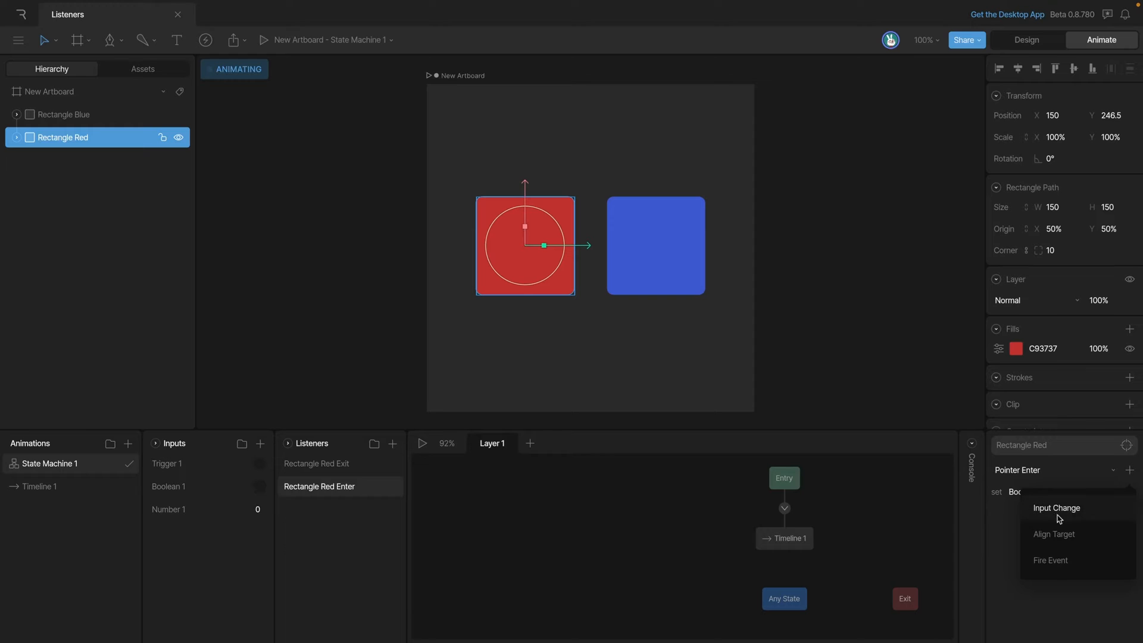
Add an Input Change action to Rectangle Red Enter setting Number 1 to 1
left_click(1057, 507)
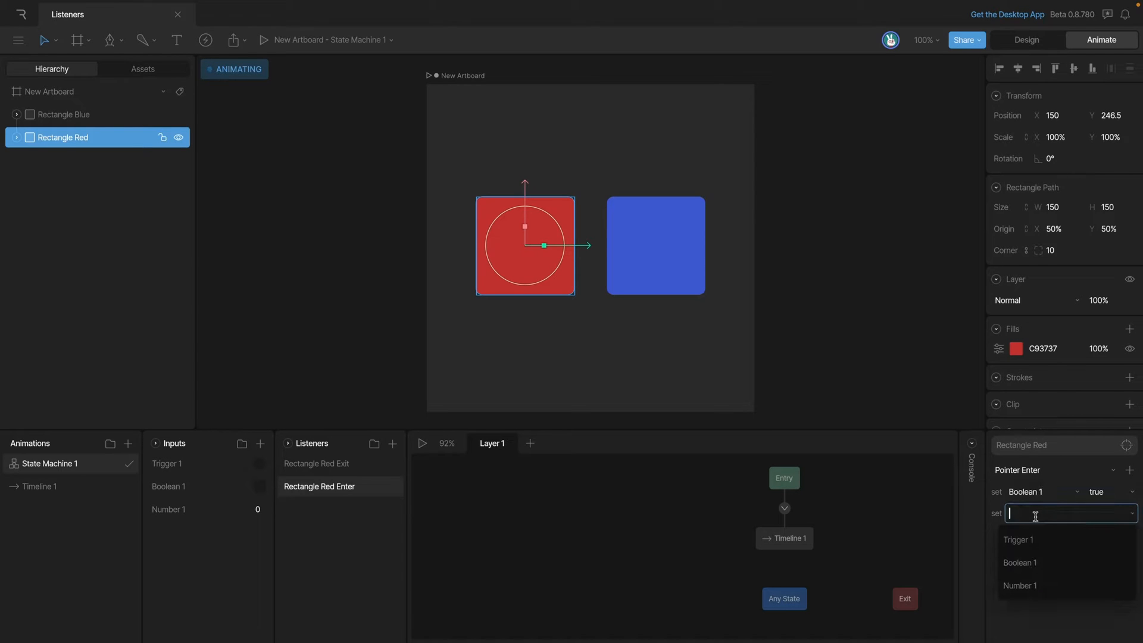
left_click(1020, 585)
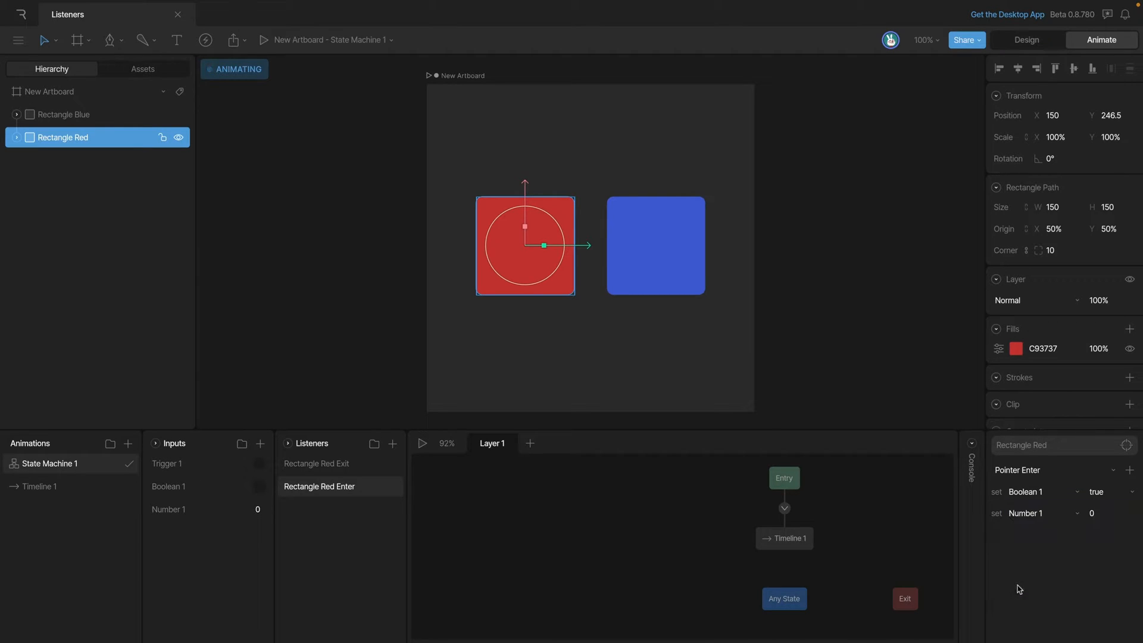
left_click(1111, 513)
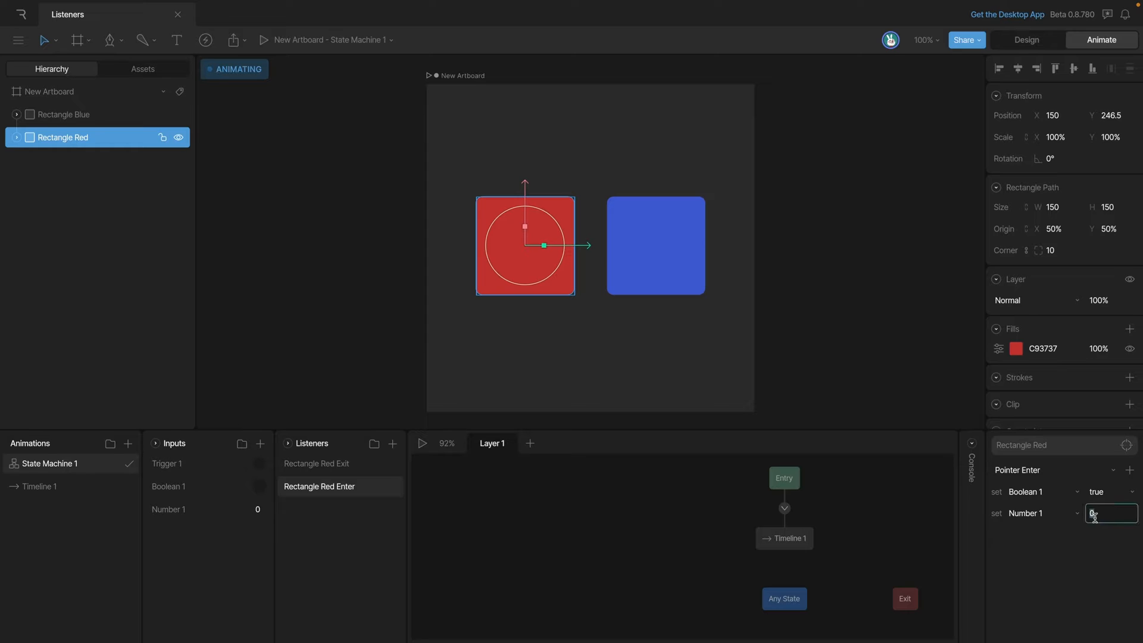
type("1")
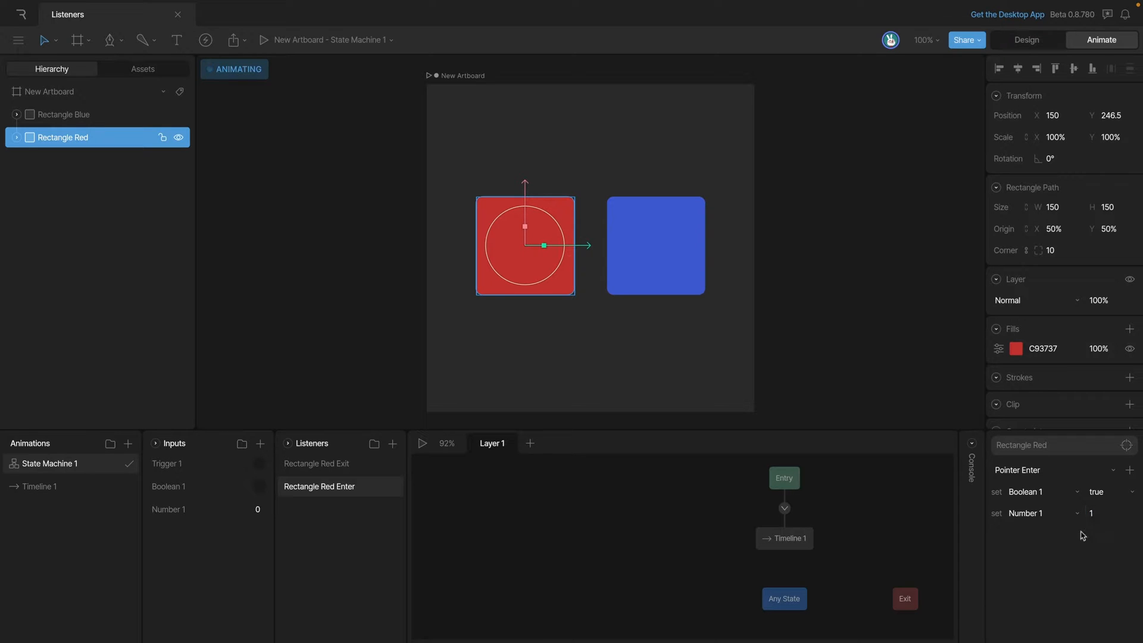
left_click(655, 245)
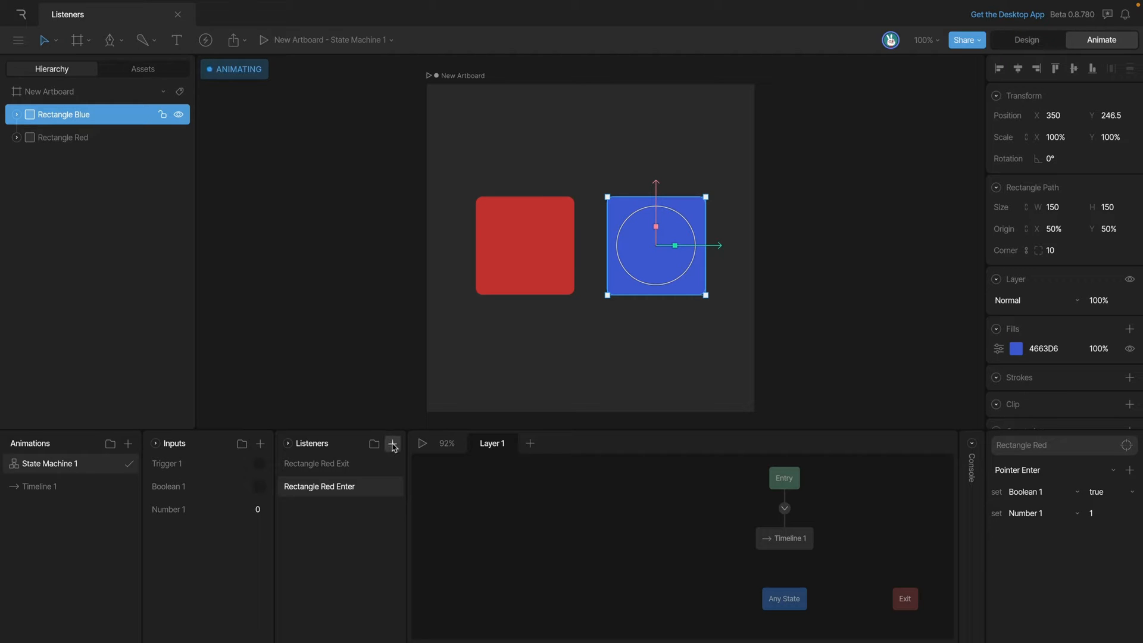
Add a Rectangle Blue Enter listener setting Number 1 to 2, then start the preview
left_click(393, 443)
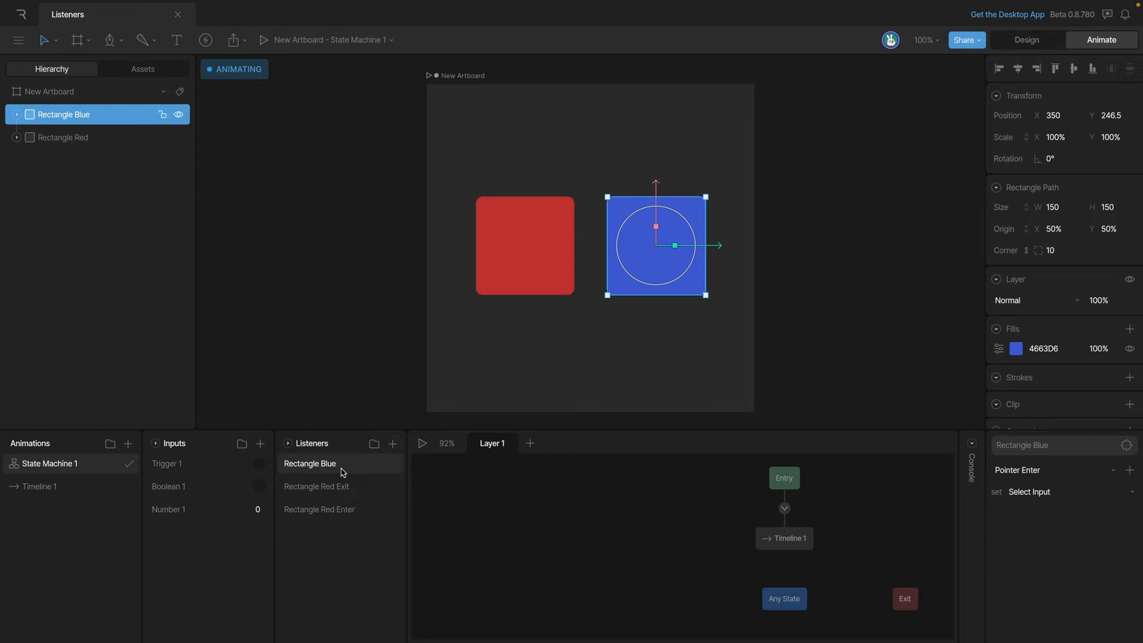
left_click(309, 463)
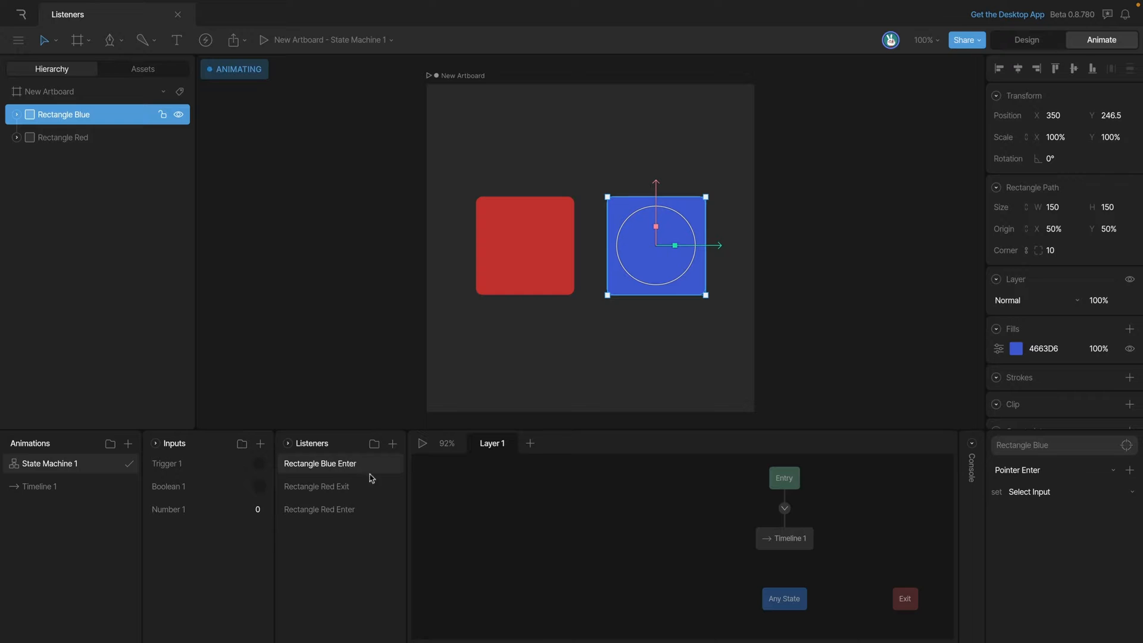
left_click(1068, 492)
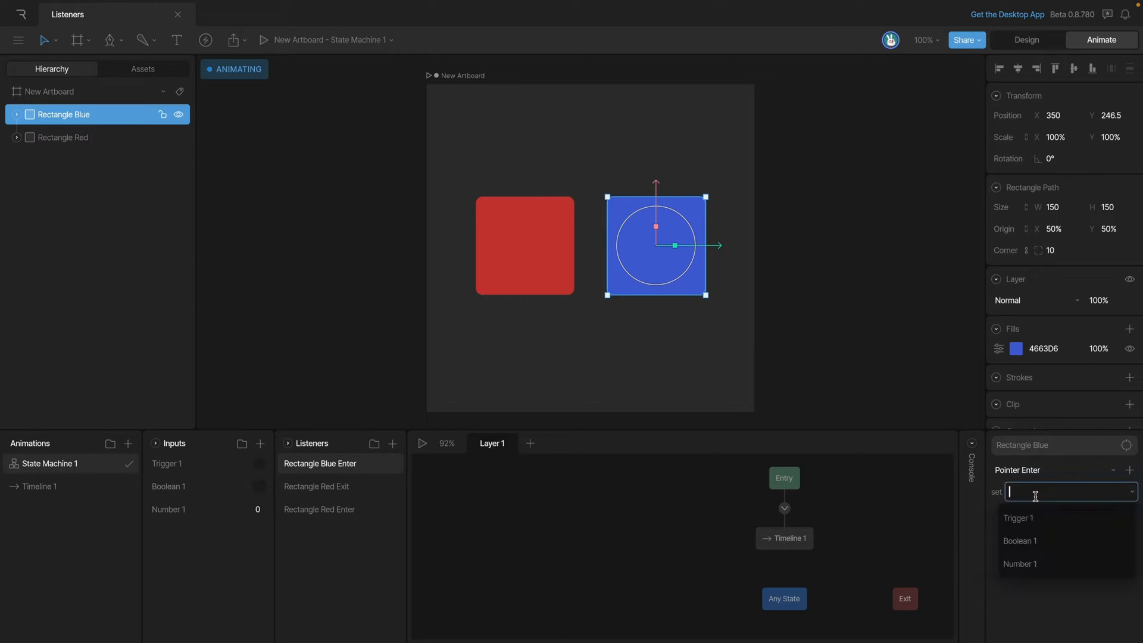
left_click(1019, 564)
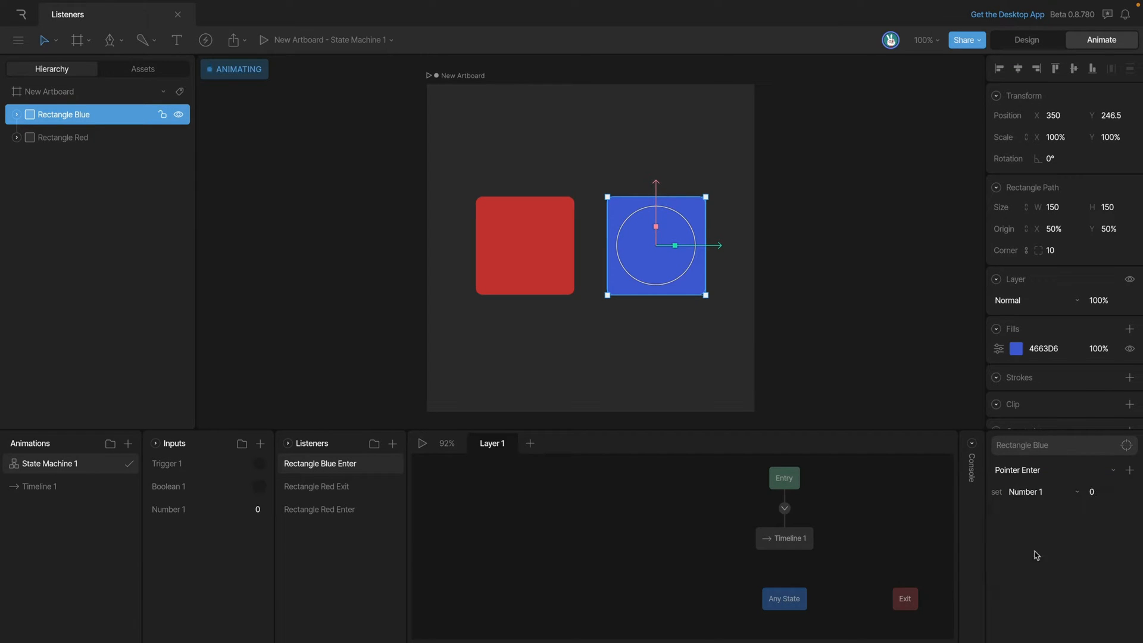
left_click(1108, 491)
type("2")
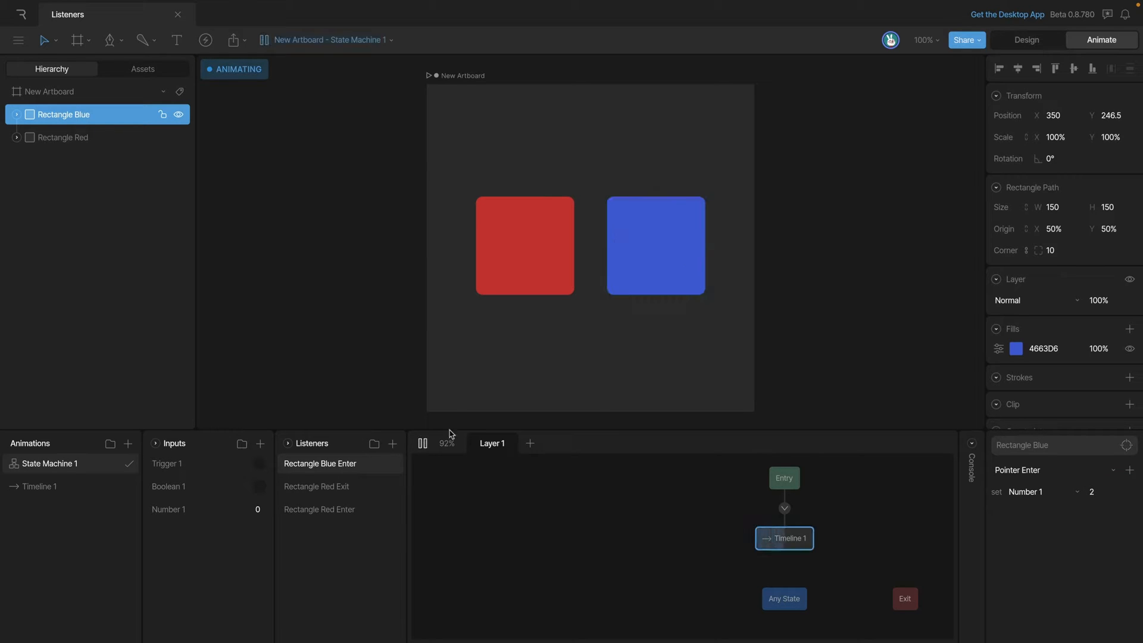
mouse_move(246, 529)
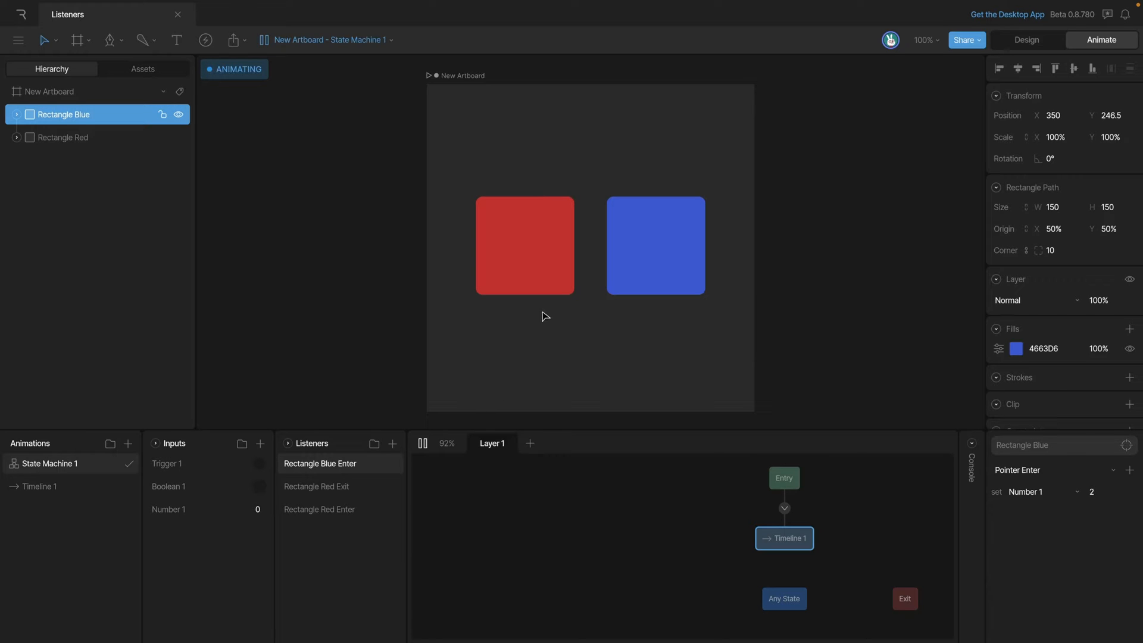
Test the red rectangle in the preview, stop playback, and view the Red Exit and Red Enter listeners
left_click(260, 487)
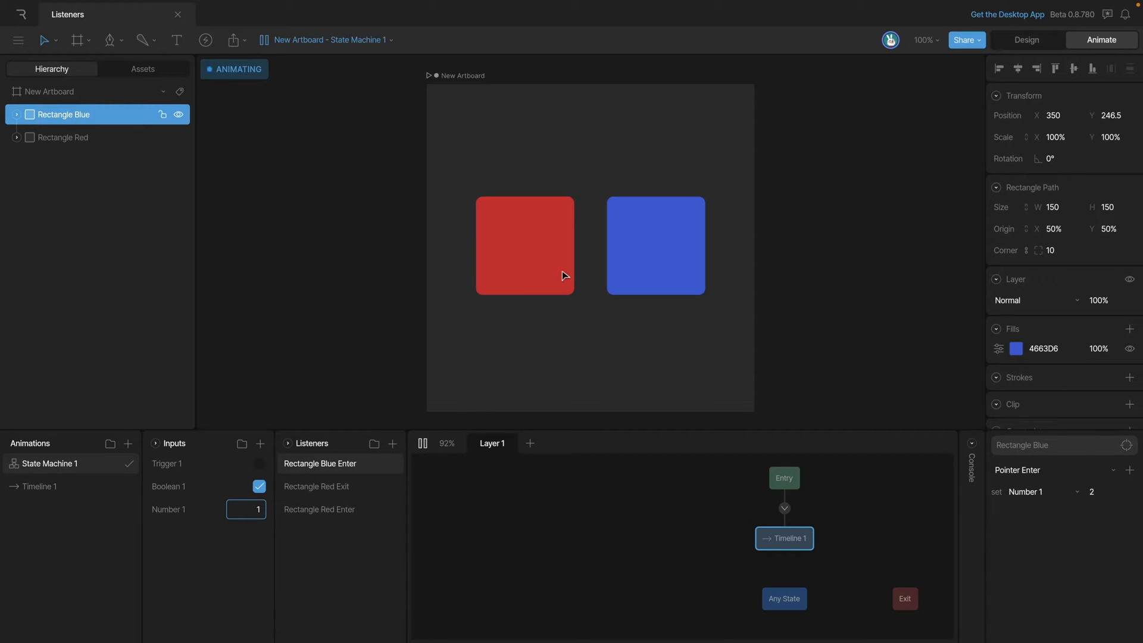
left_click(259, 486)
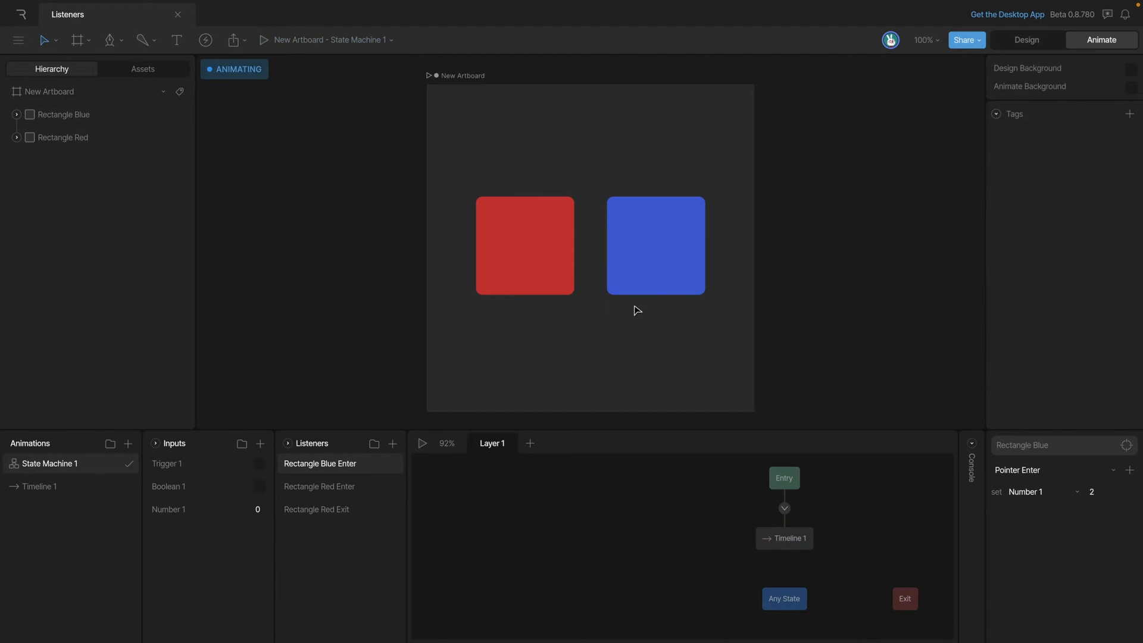
mouse_move(477, 409)
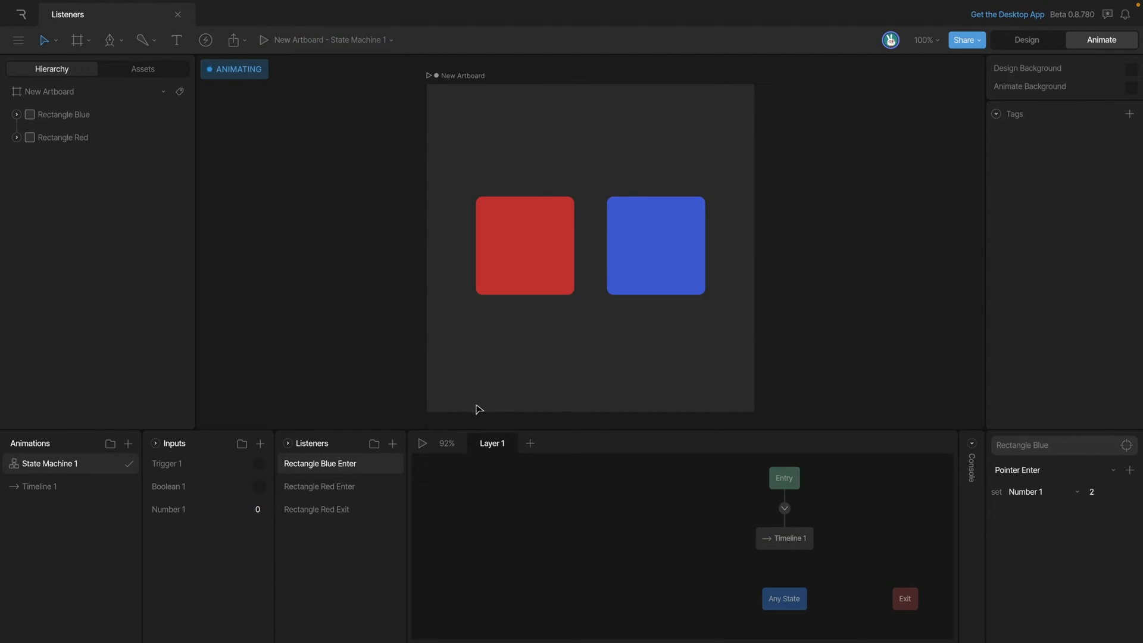
left_click(320, 487)
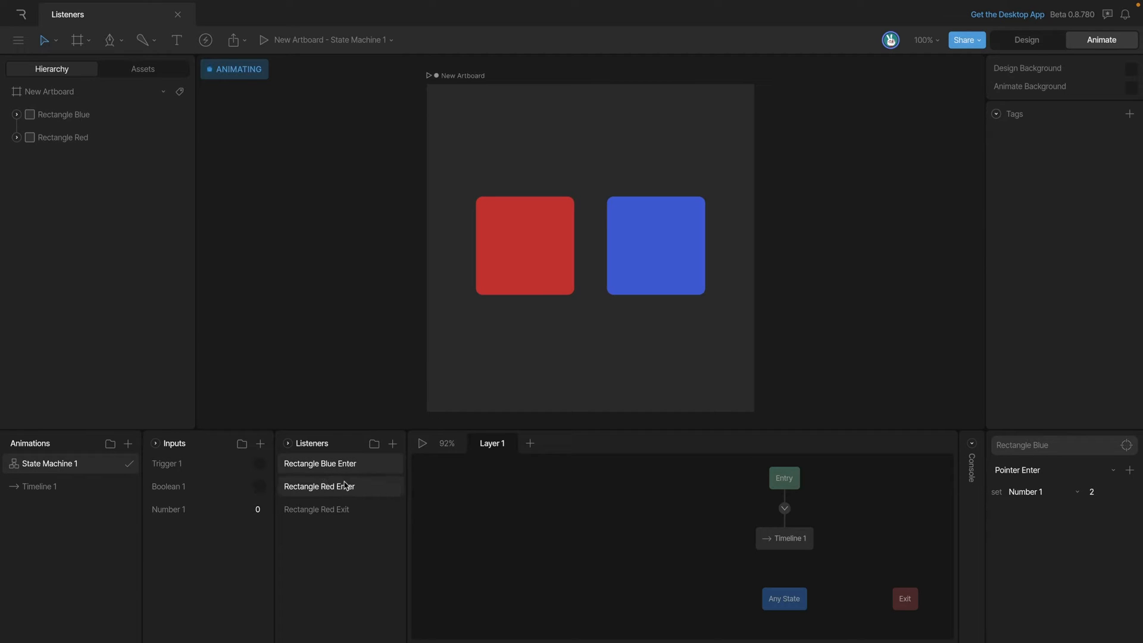
left_click(316, 509)
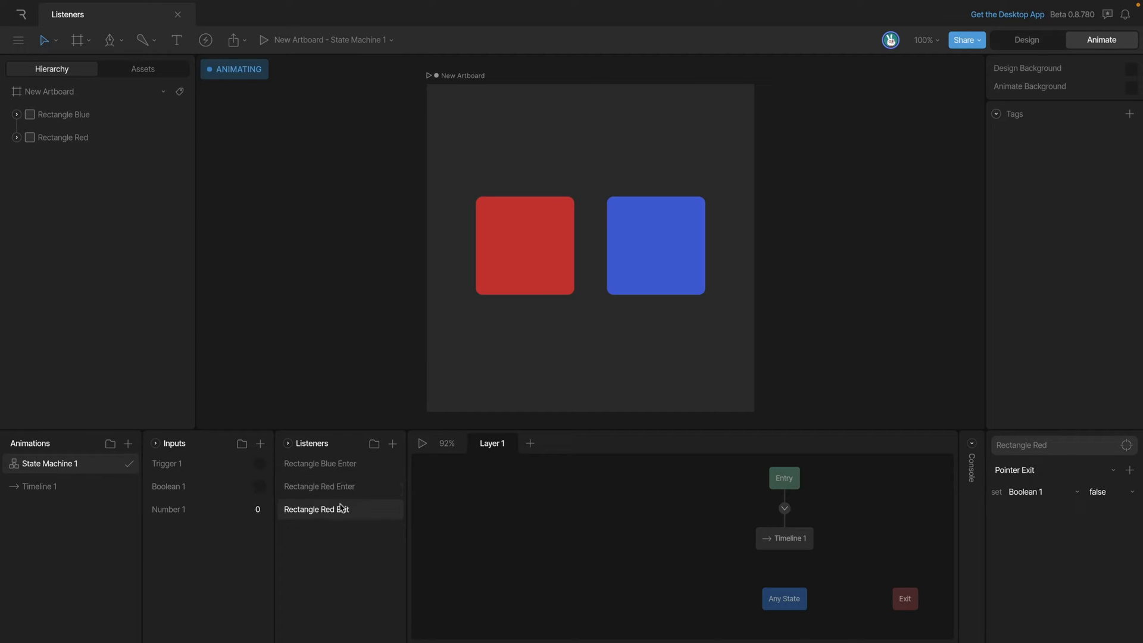
mouse_move(343, 493)
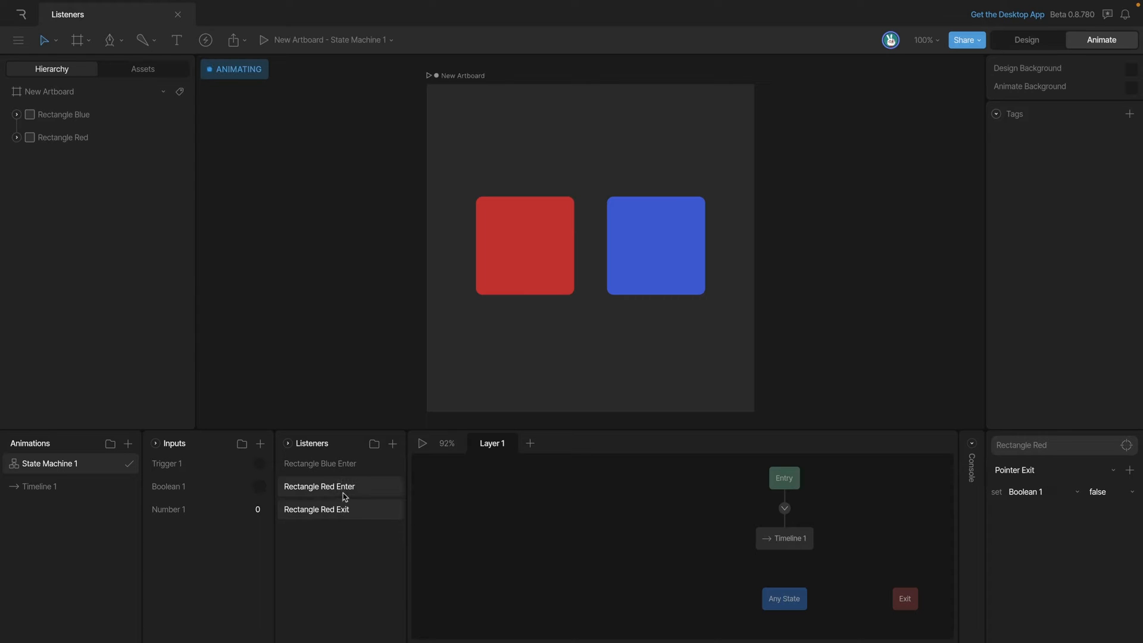
left_click(319, 486)
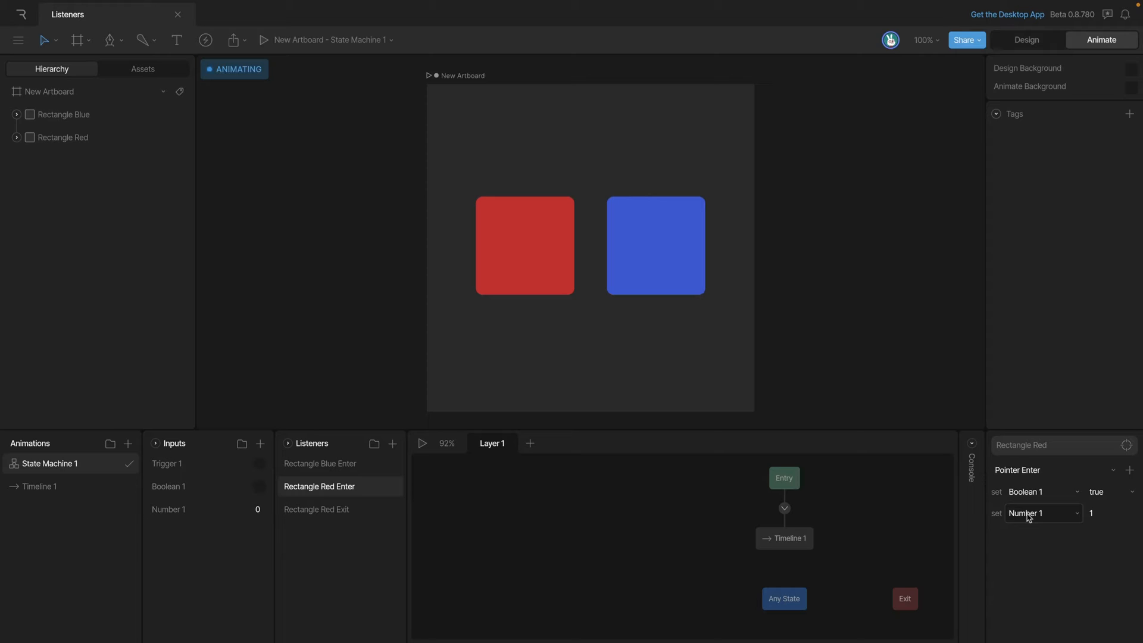
Add and then remove an align-target action on Rectangle Red Enter, then select the blue rectangle
left_click(1046, 512)
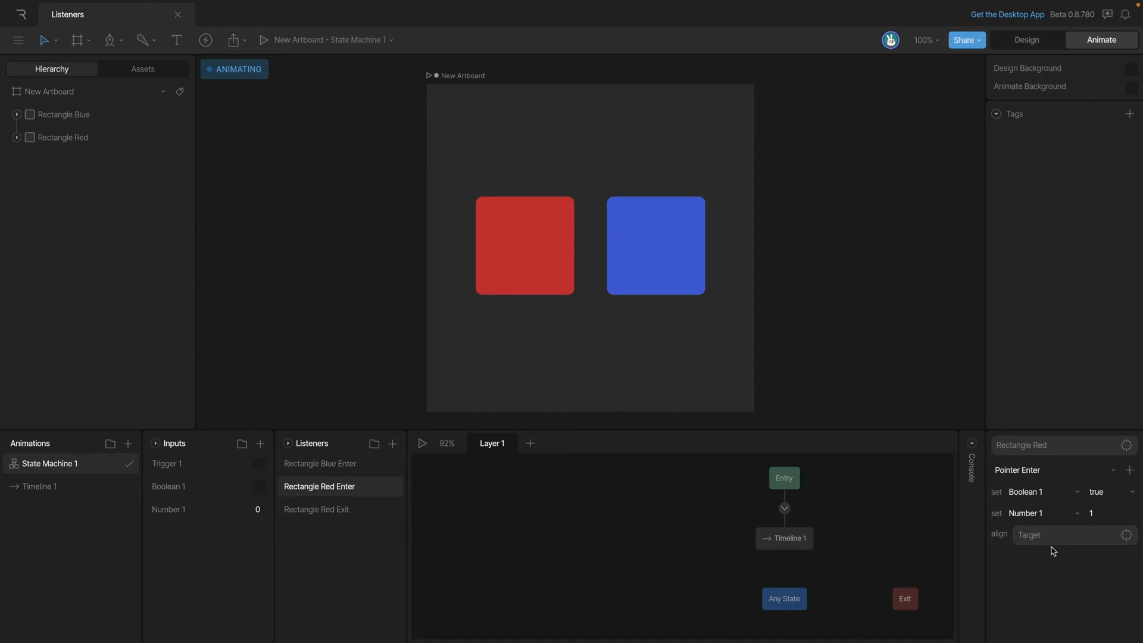
mouse_move(1056, 552)
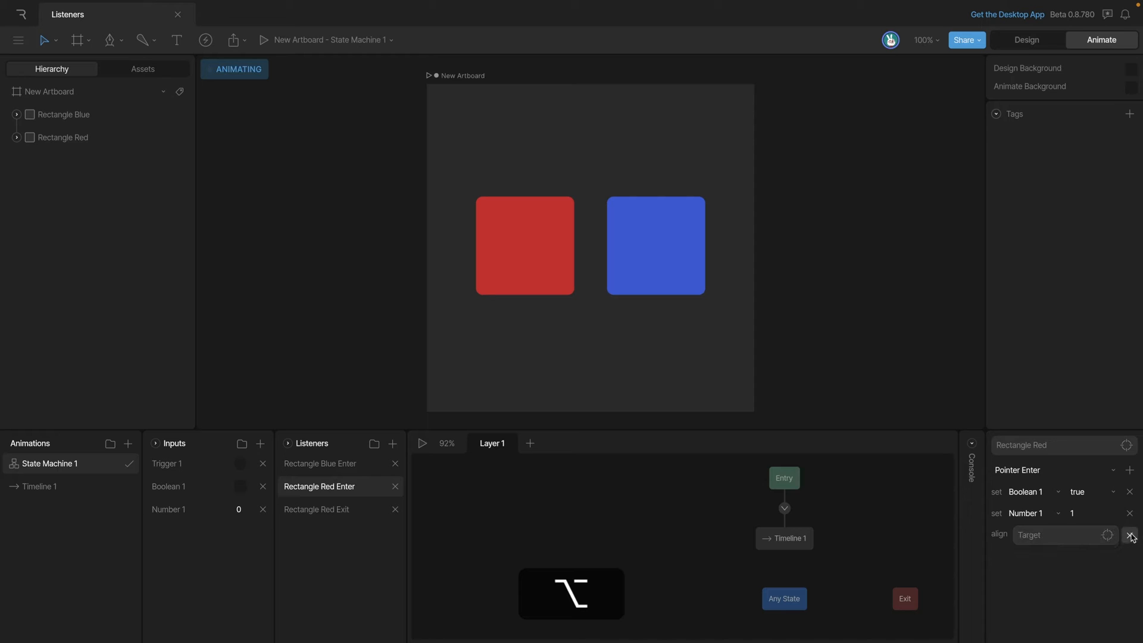
left_click(1130, 535)
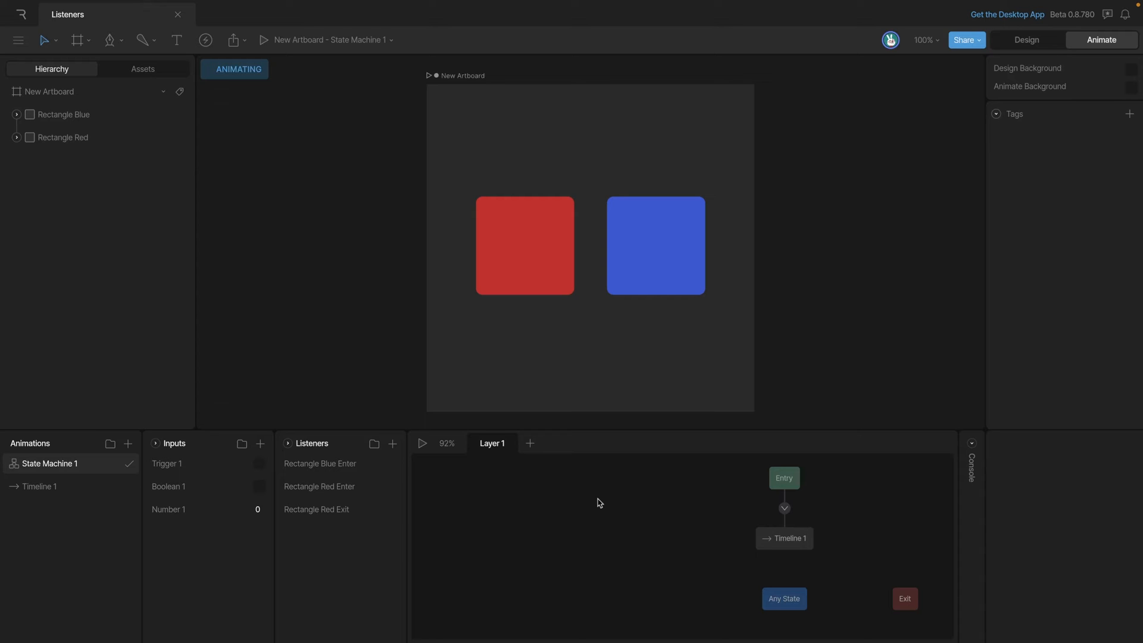
left_click(655, 246)
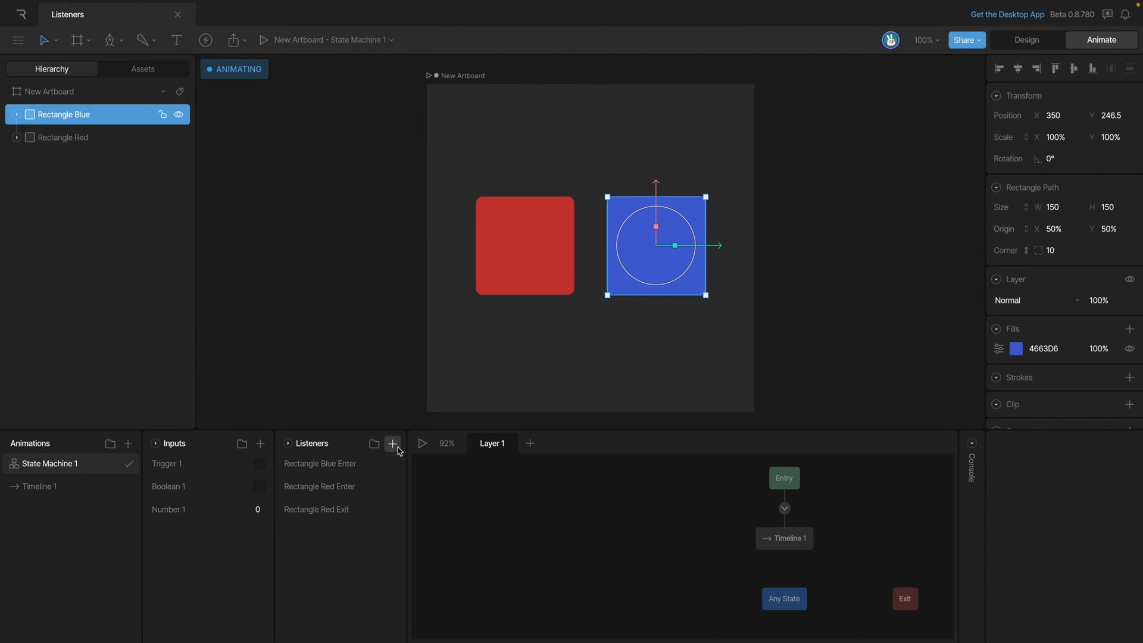
Create a fourth listener on the blue rectangle reacting to Pointer Down to fire Trigger 1
left_click(393, 443)
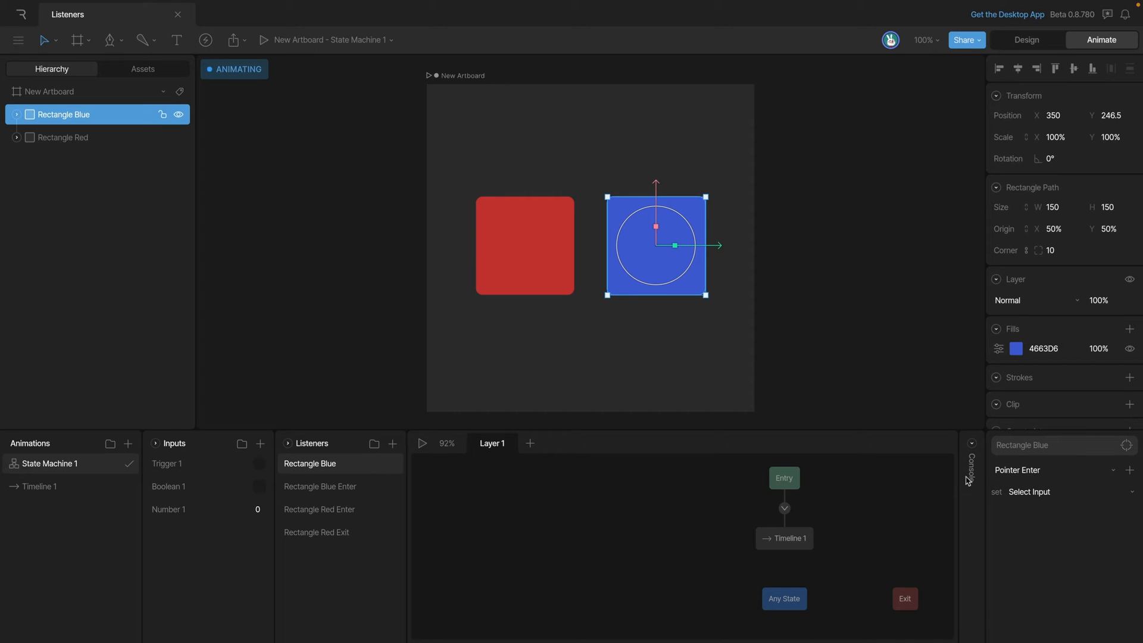
left_click(1050, 471)
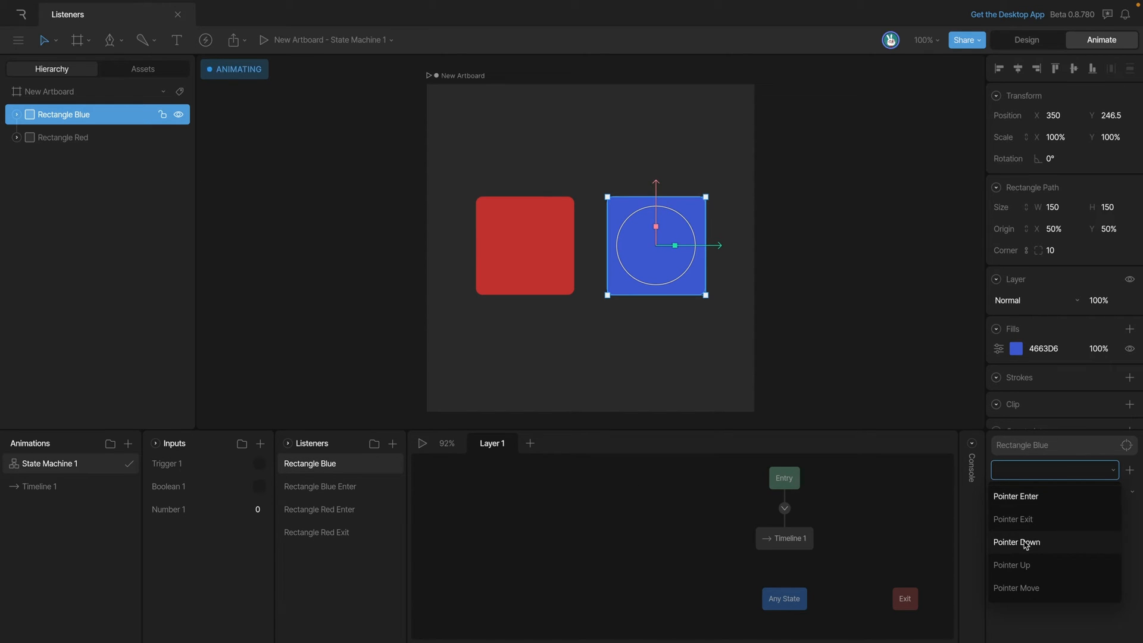
left_click(1016, 542)
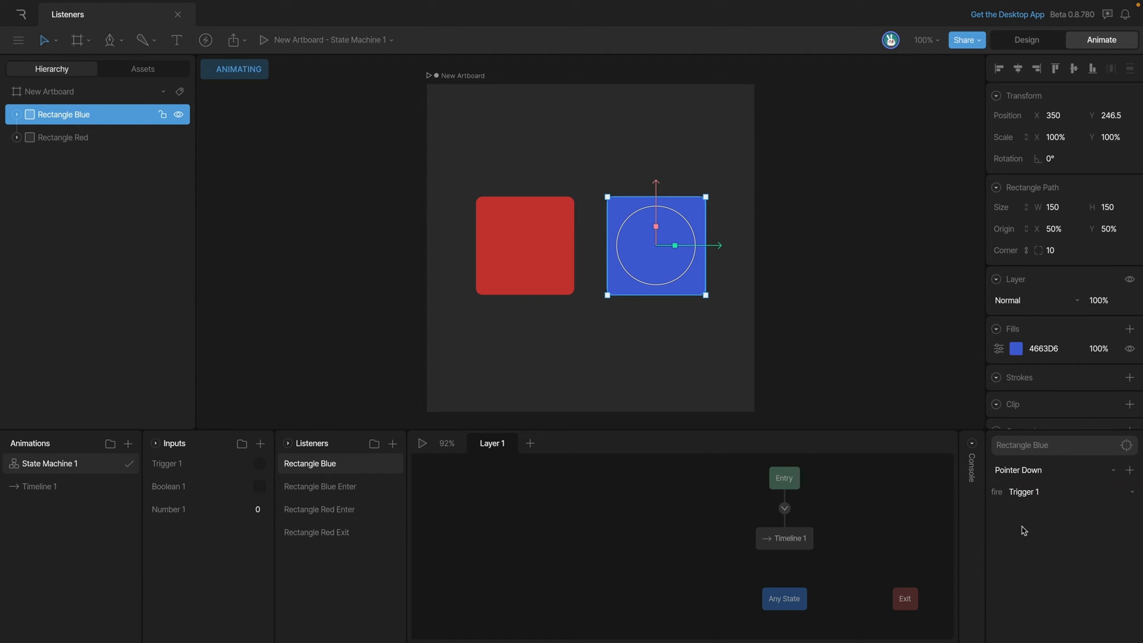
left_click(422, 443)
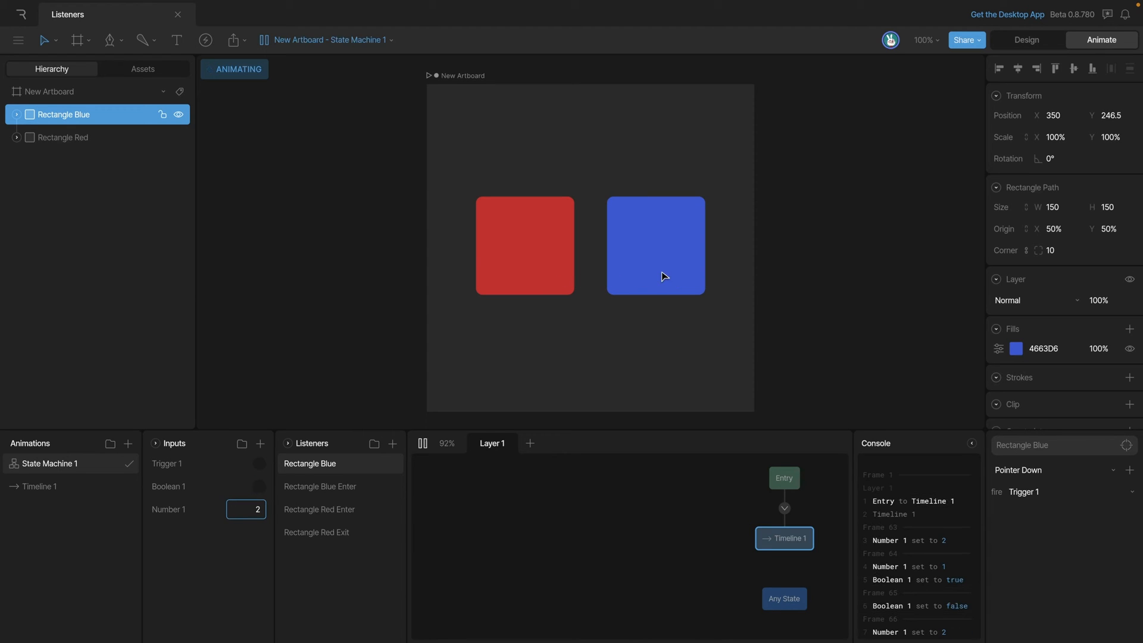
mouse_move(654, 275)
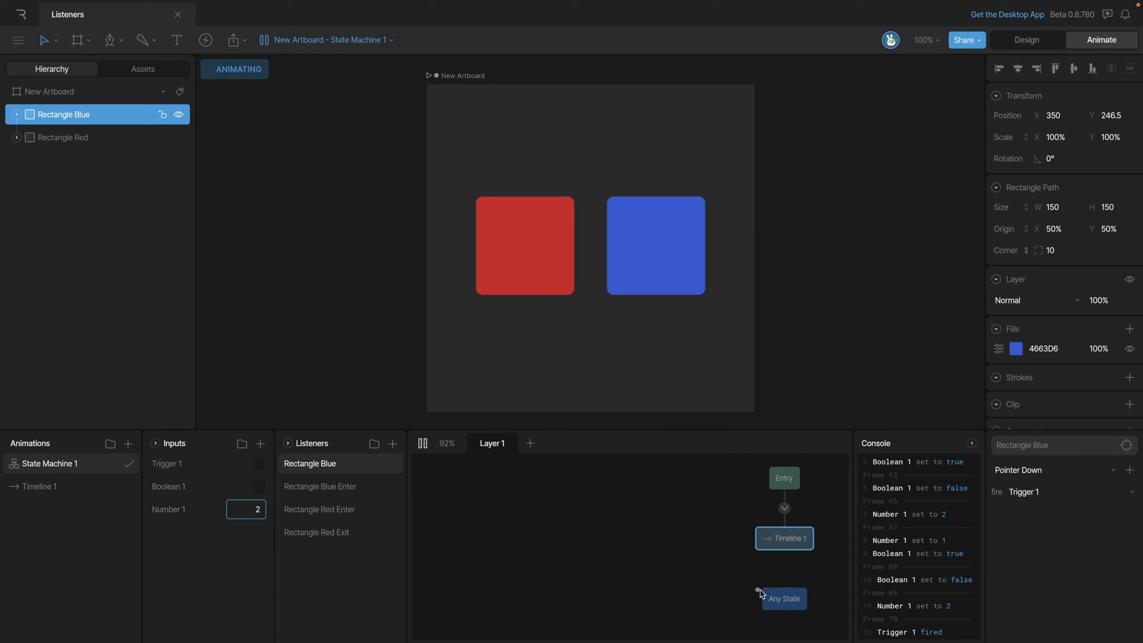
mouse_move(926, 641)
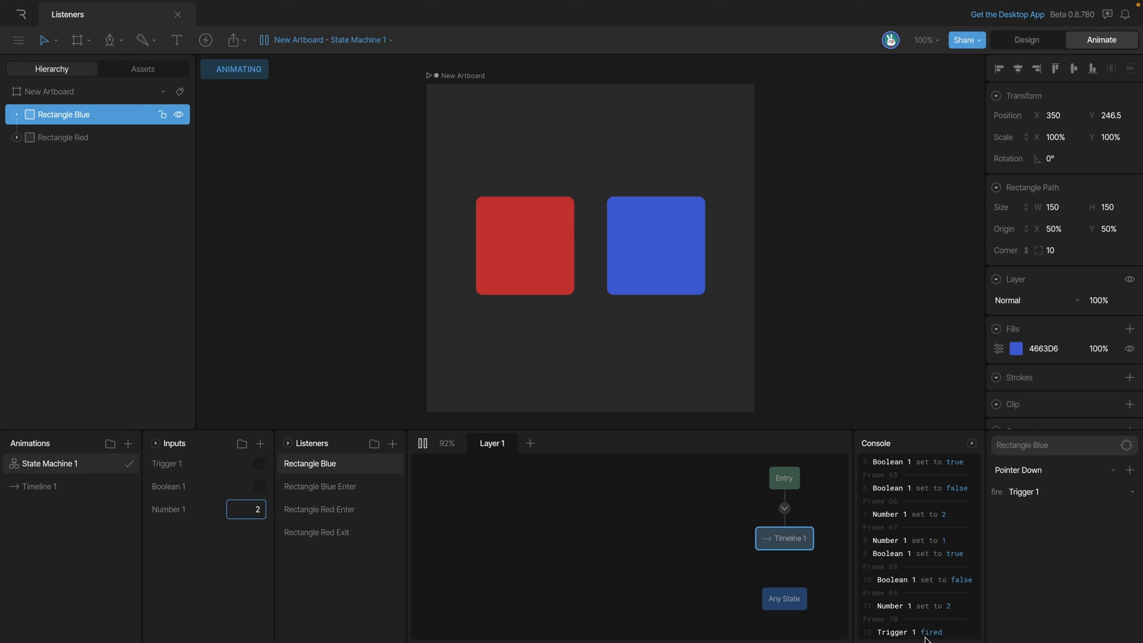
mouse_move(917, 594)
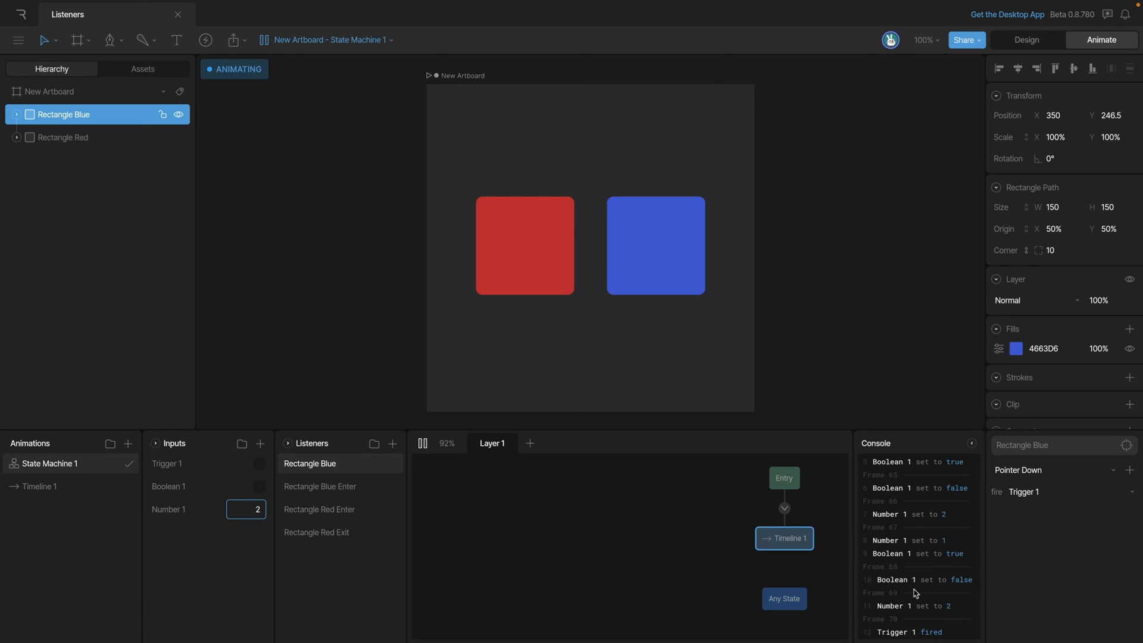